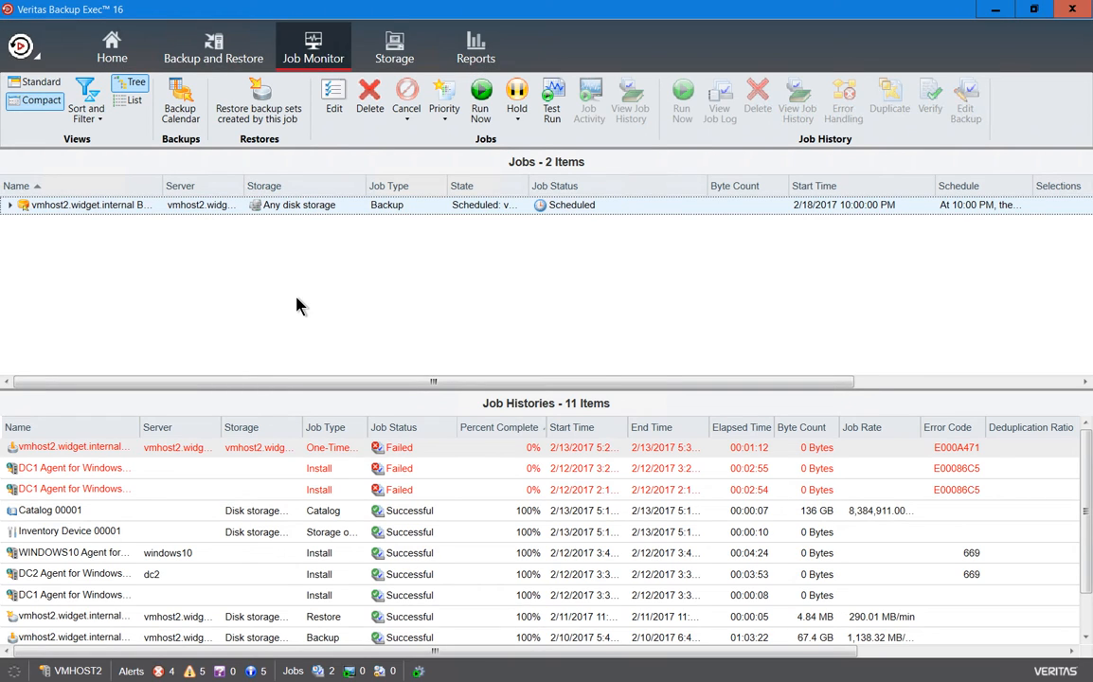
mouse_move(302, 318)
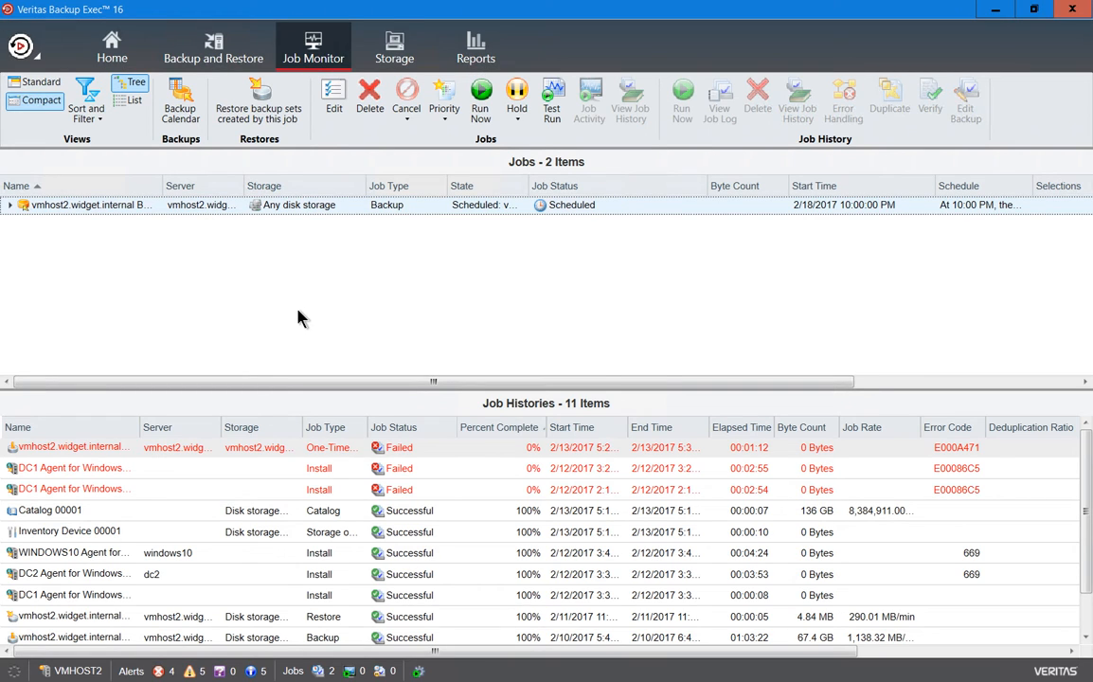
mouse_move(325, 298)
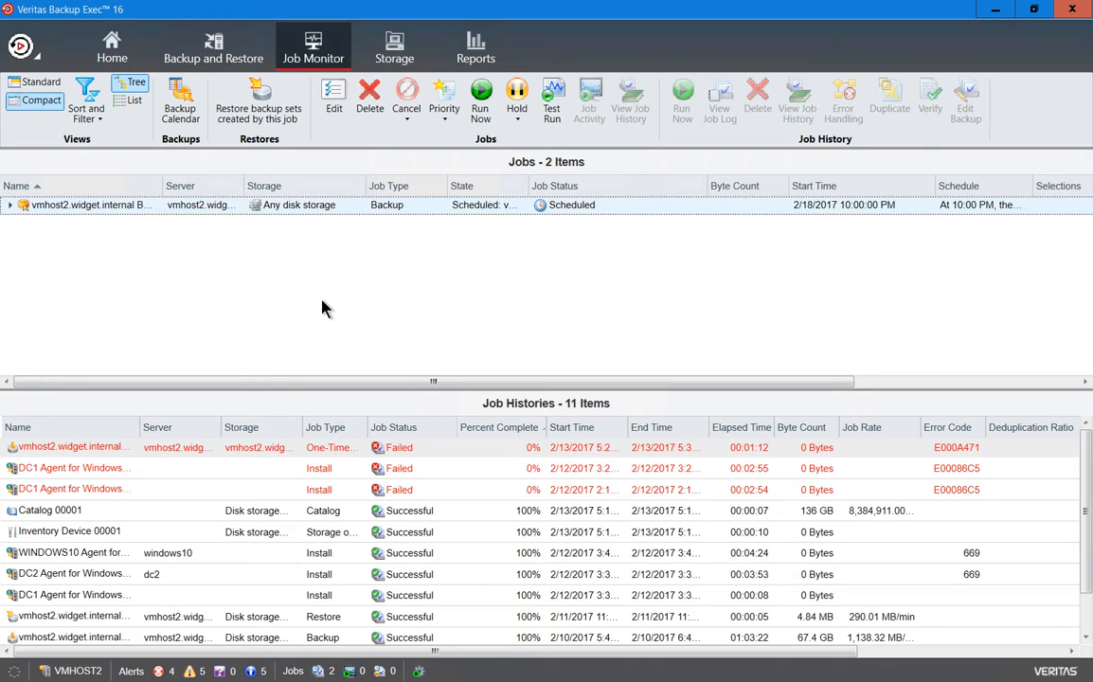
mouse_move(447, 472)
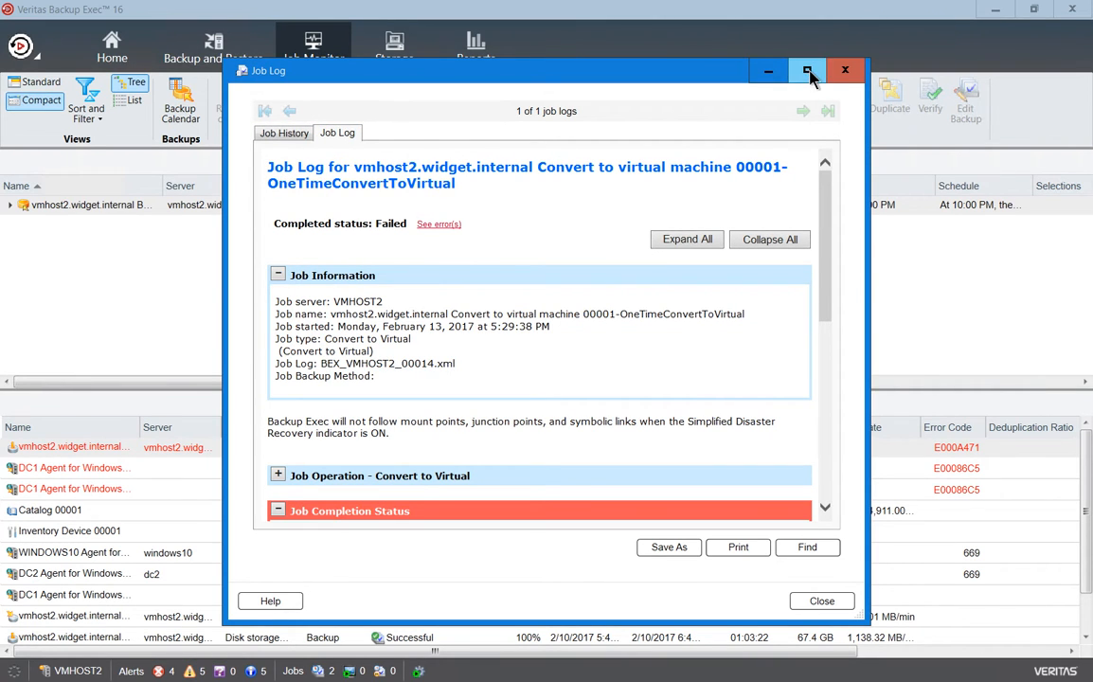
- Maximize and fully expand the job log, scrolling to the UEFI conversion errors and exceptions
left_click(808, 71)
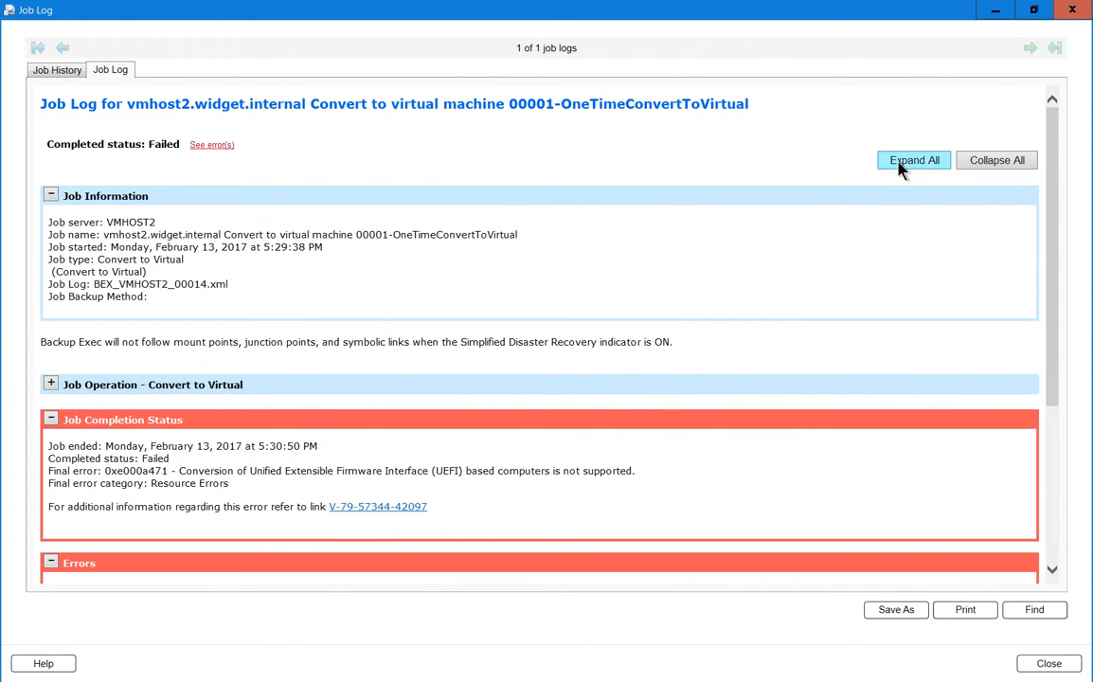
left_click(913, 159)
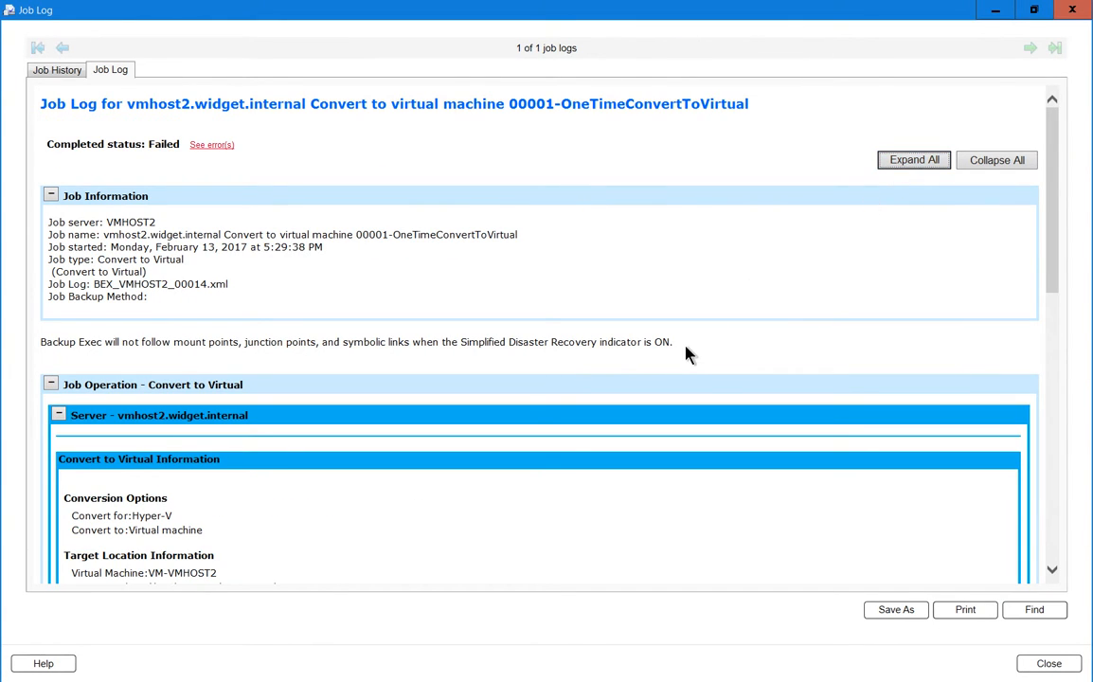
scroll("down", 3)
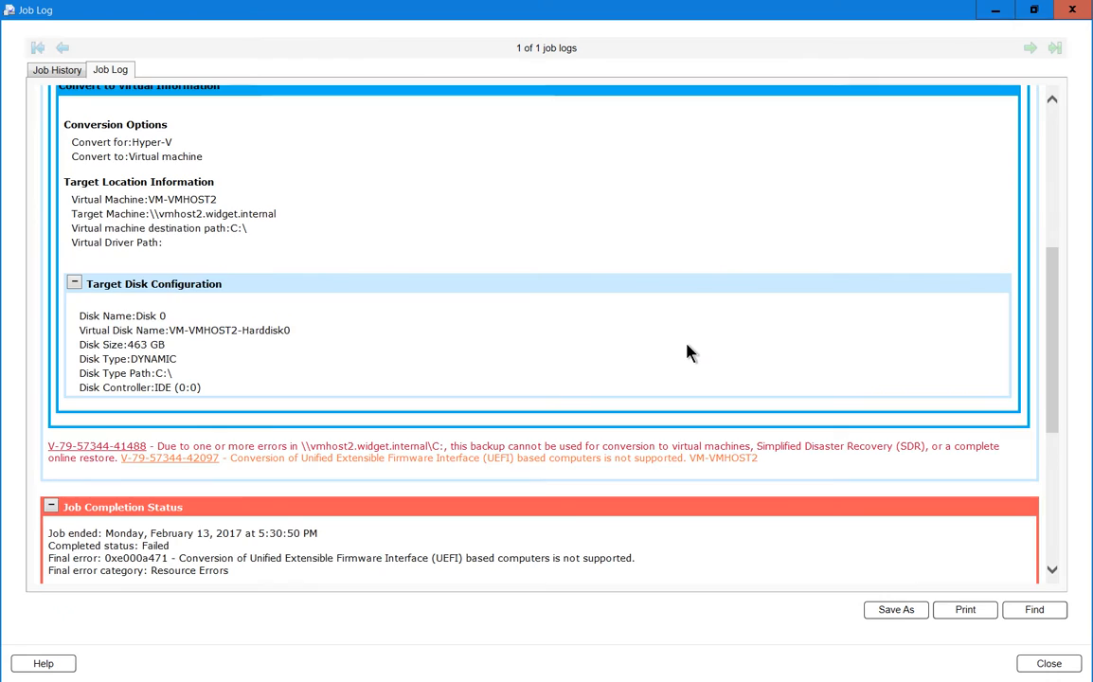
scroll("down", 3)
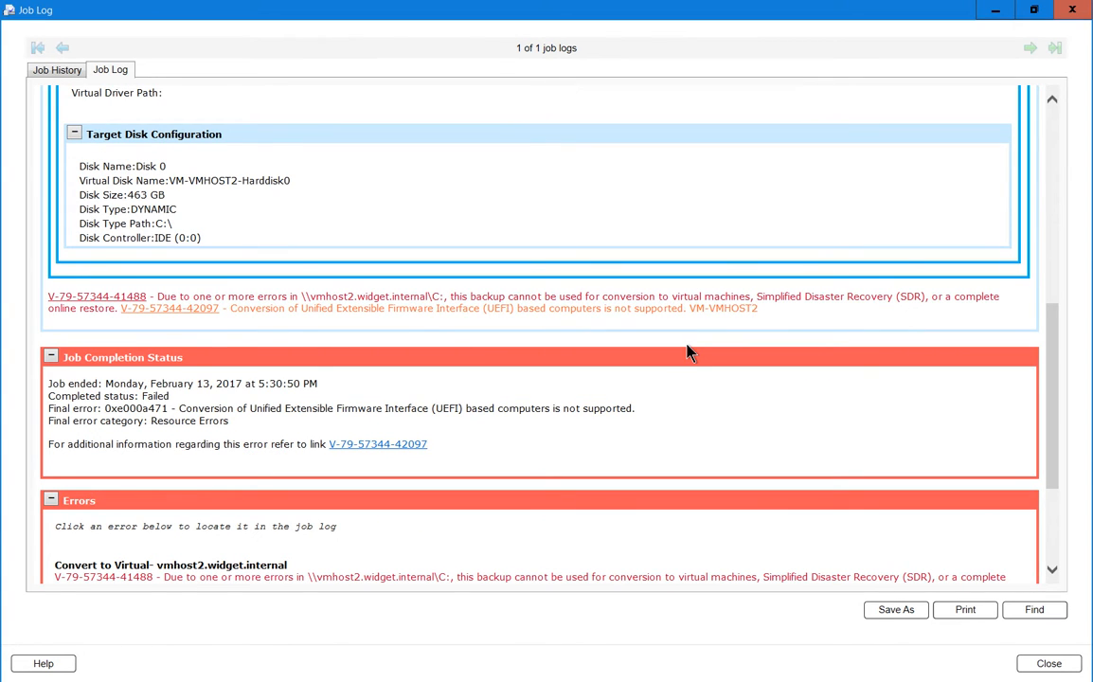
scroll("down", 3)
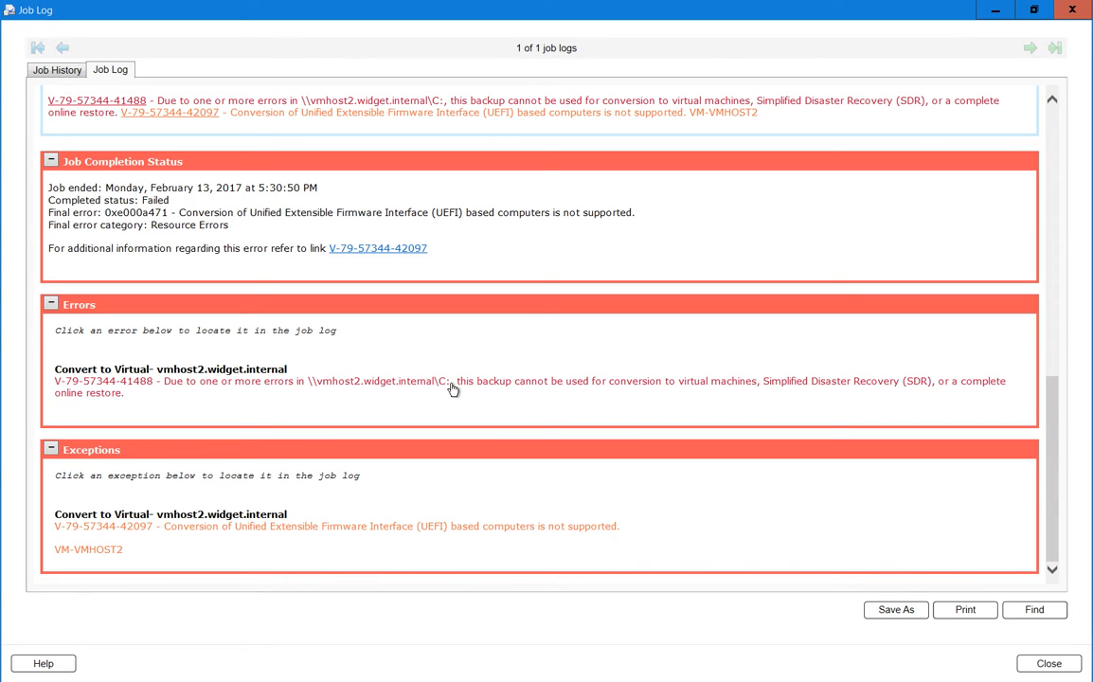
mouse_move(155, 397)
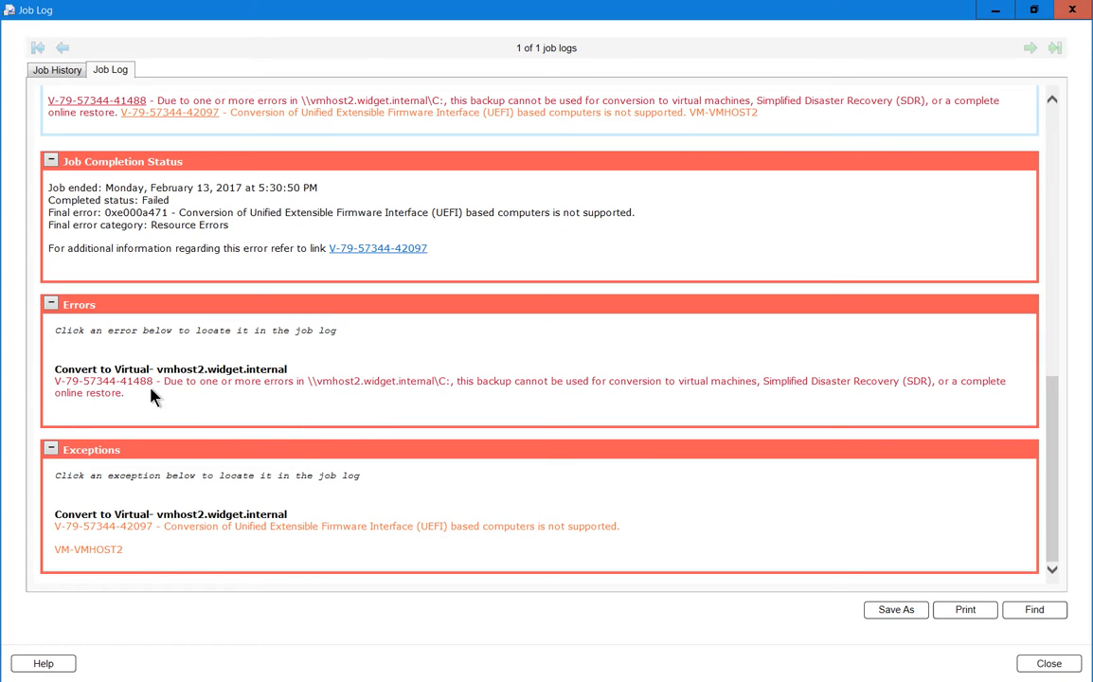
mouse_move(198, 389)
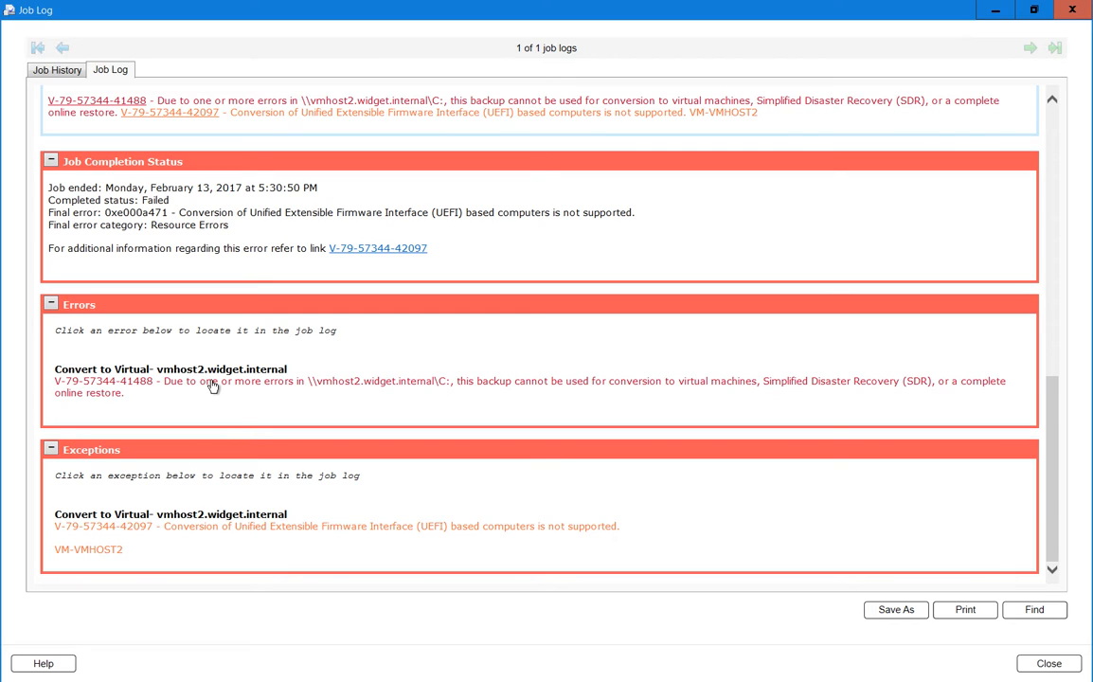
right_click(214, 385)
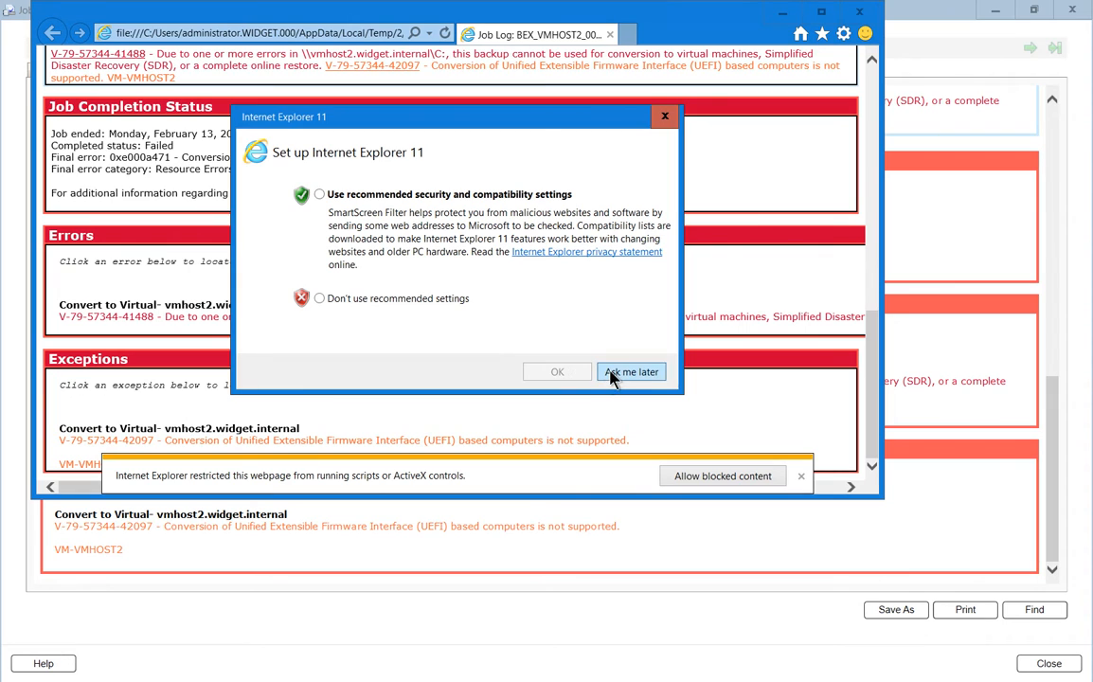
left_click(631, 371)
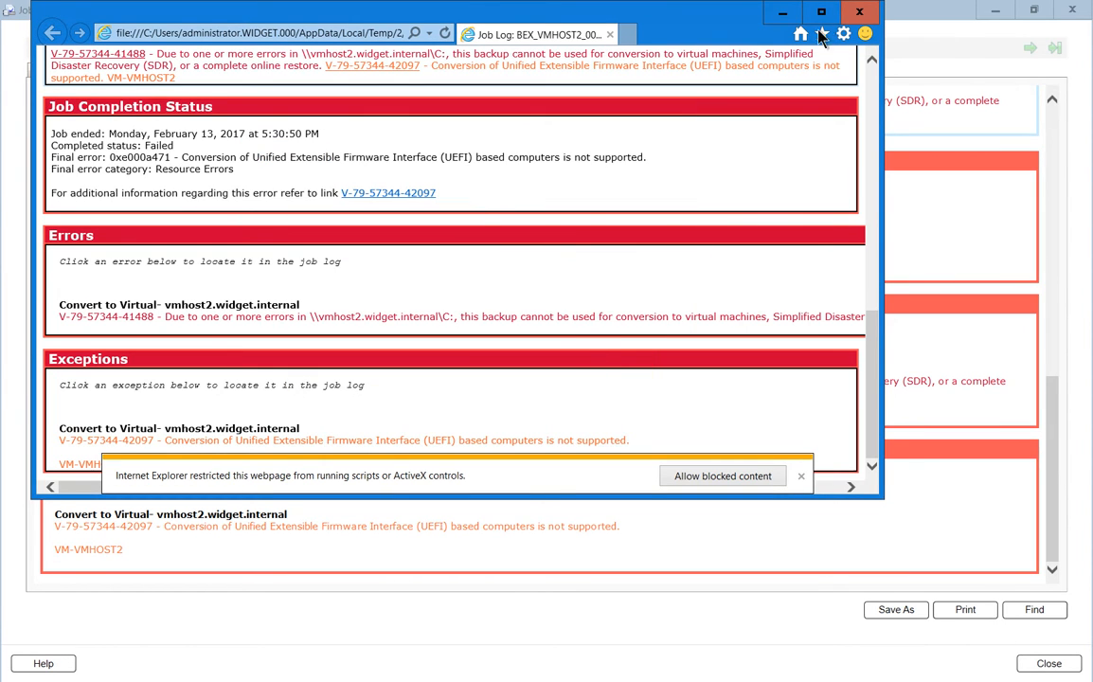
left_click(821, 11)
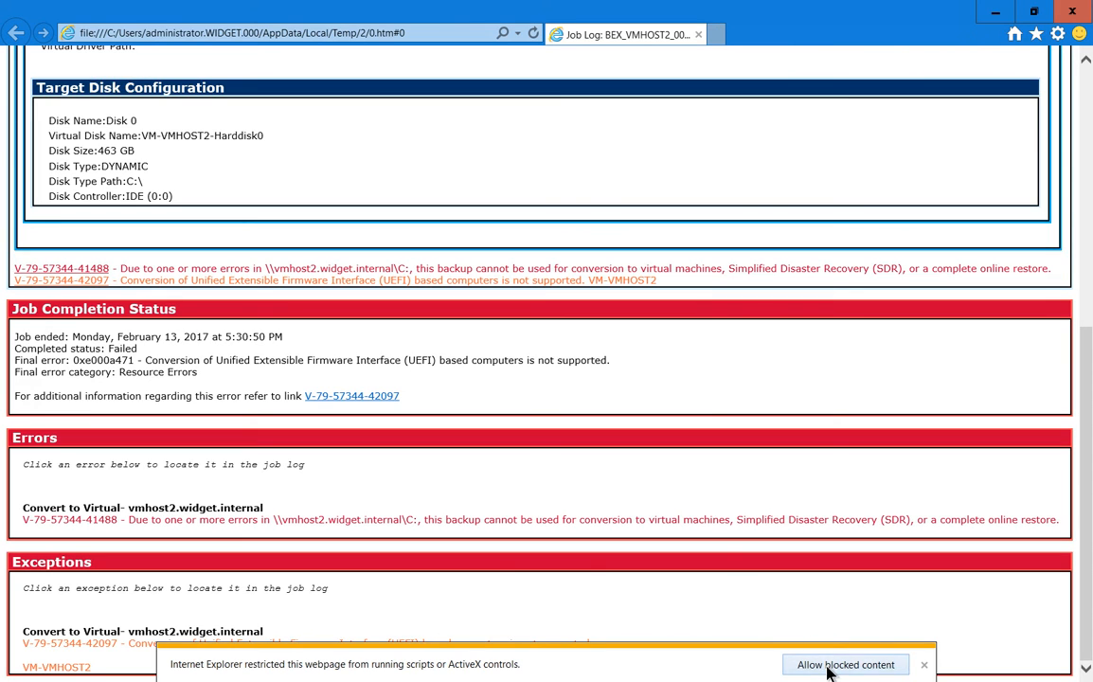
left_click(845, 664)
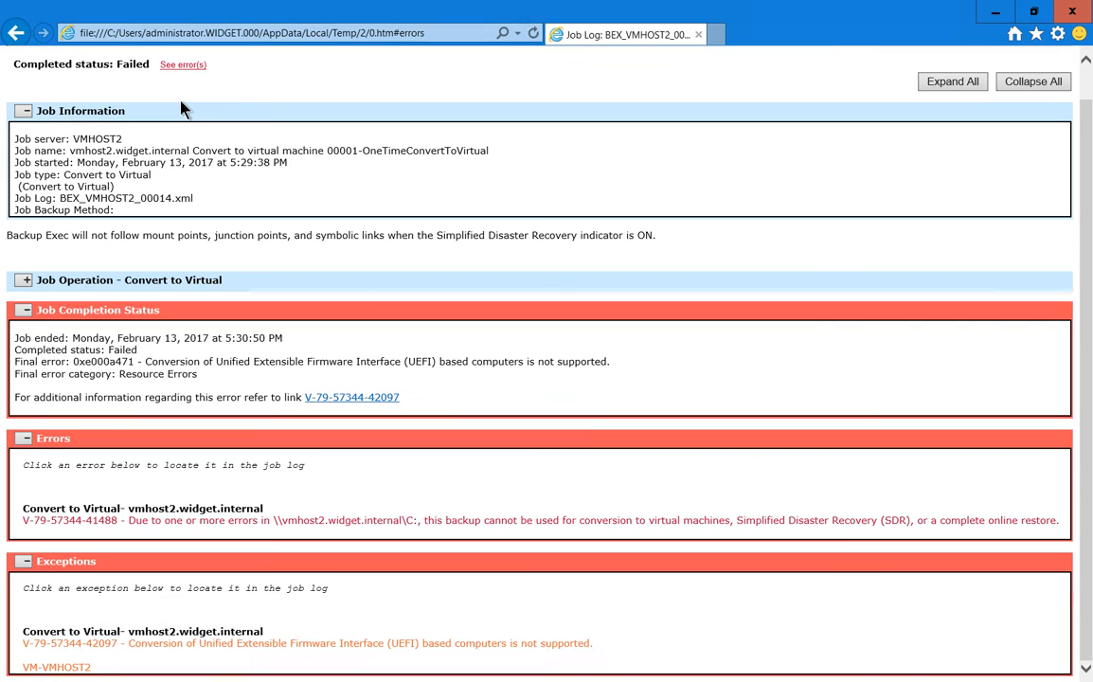
mouse_move(507, 367)
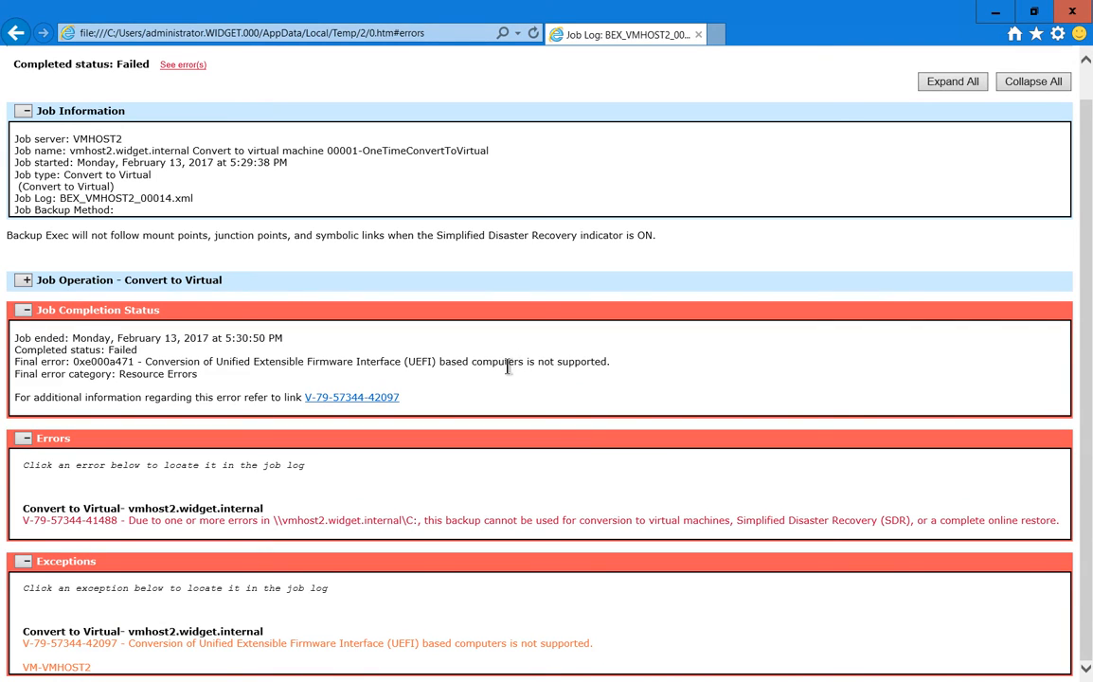
mouse_move(352, 397)
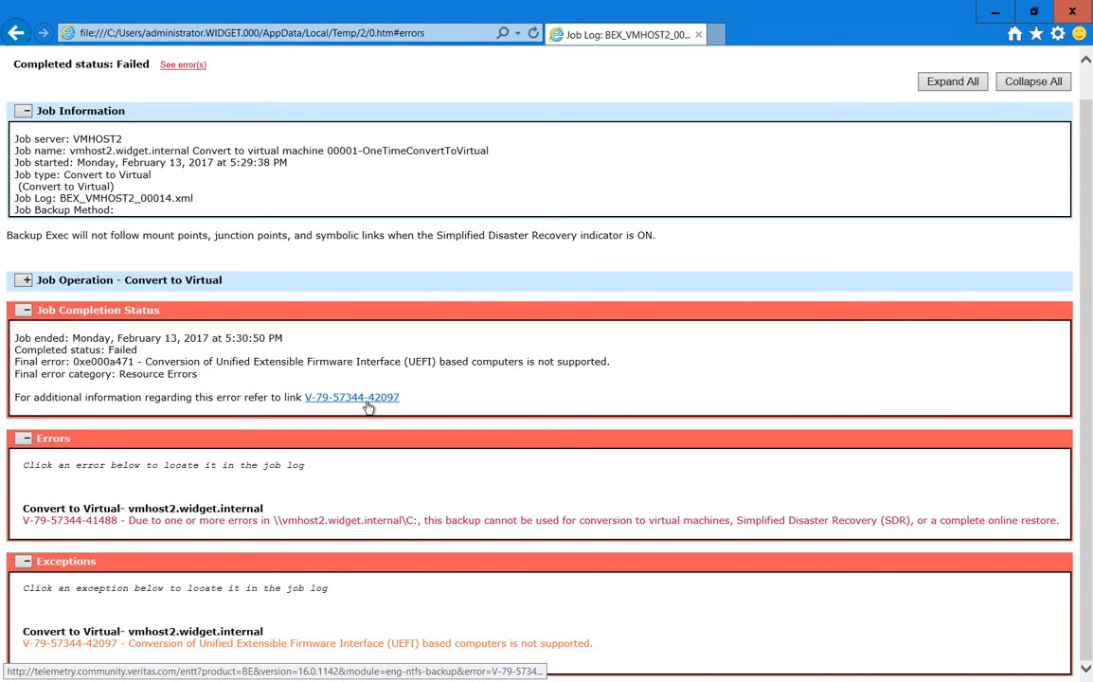
left_click(352, 397)
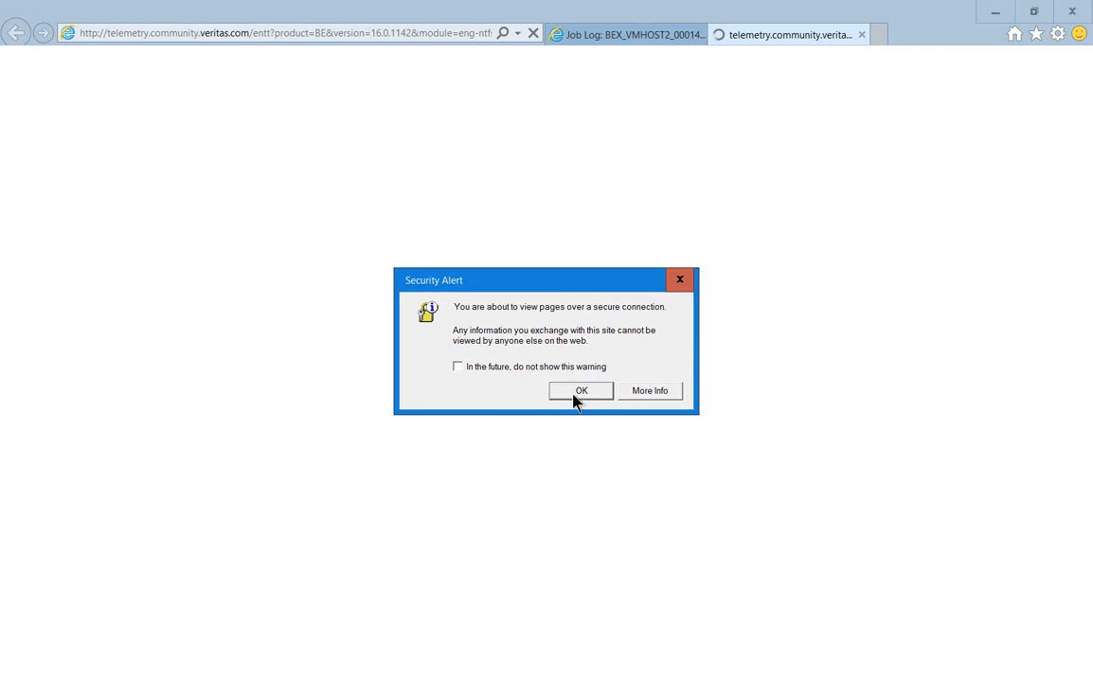
- Clear the security alert and blocked-content prompts for veritas.com, adobedtm and cloudflare
left_click(580, 391)
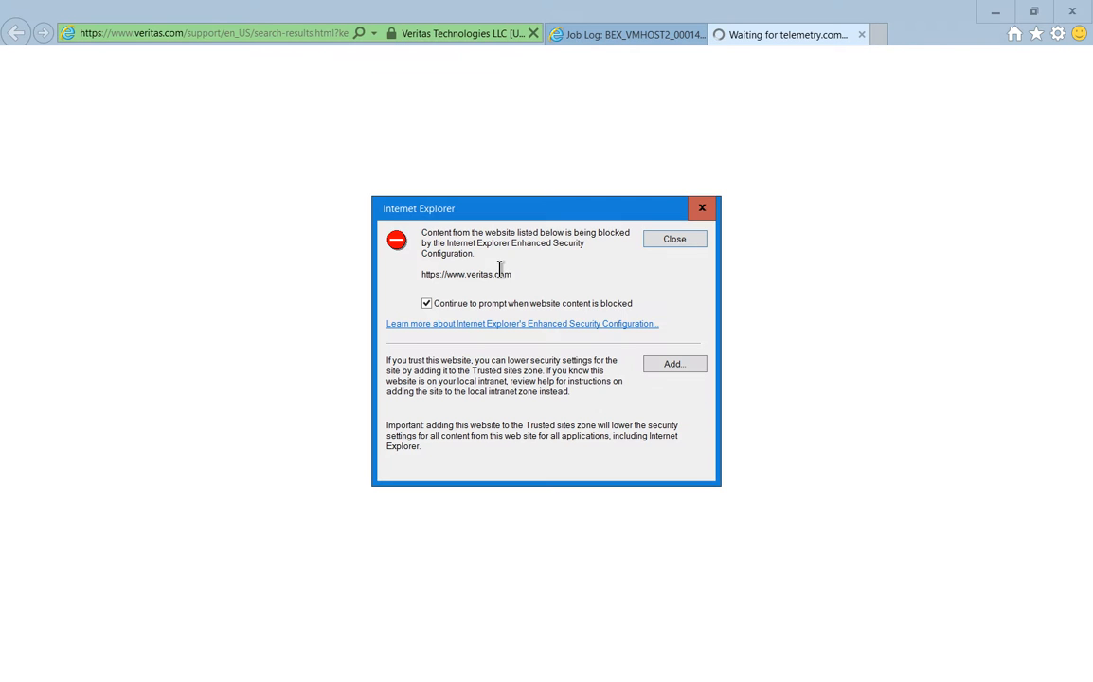
left_click(673, 363)
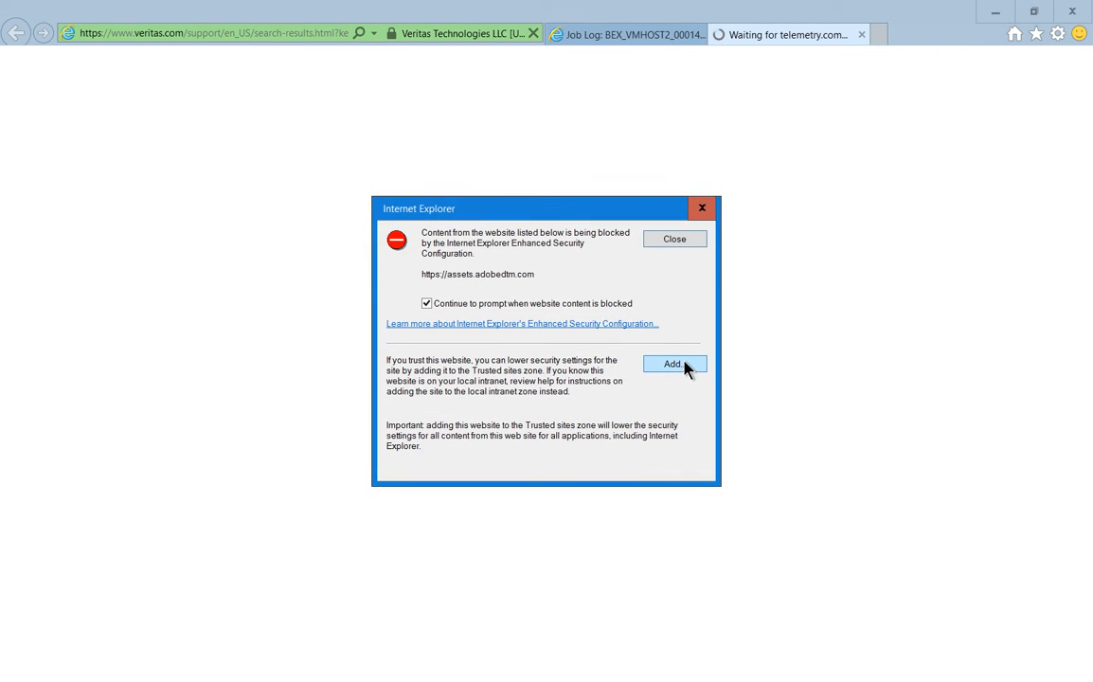
left_click(675, 364)
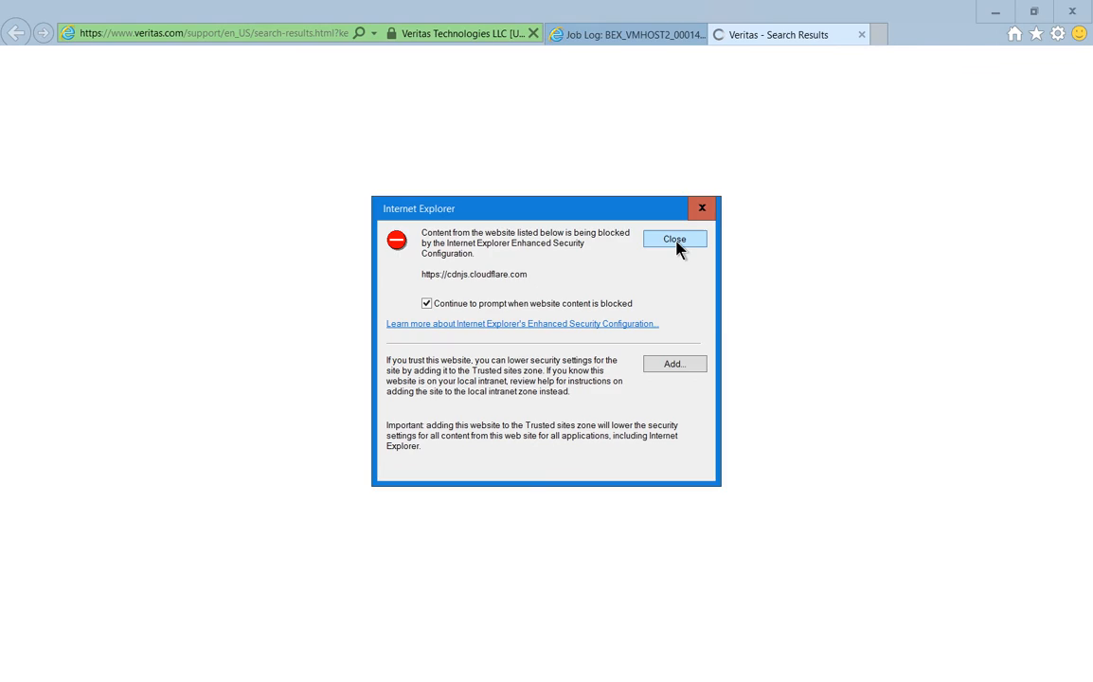
left_click(675, 237)
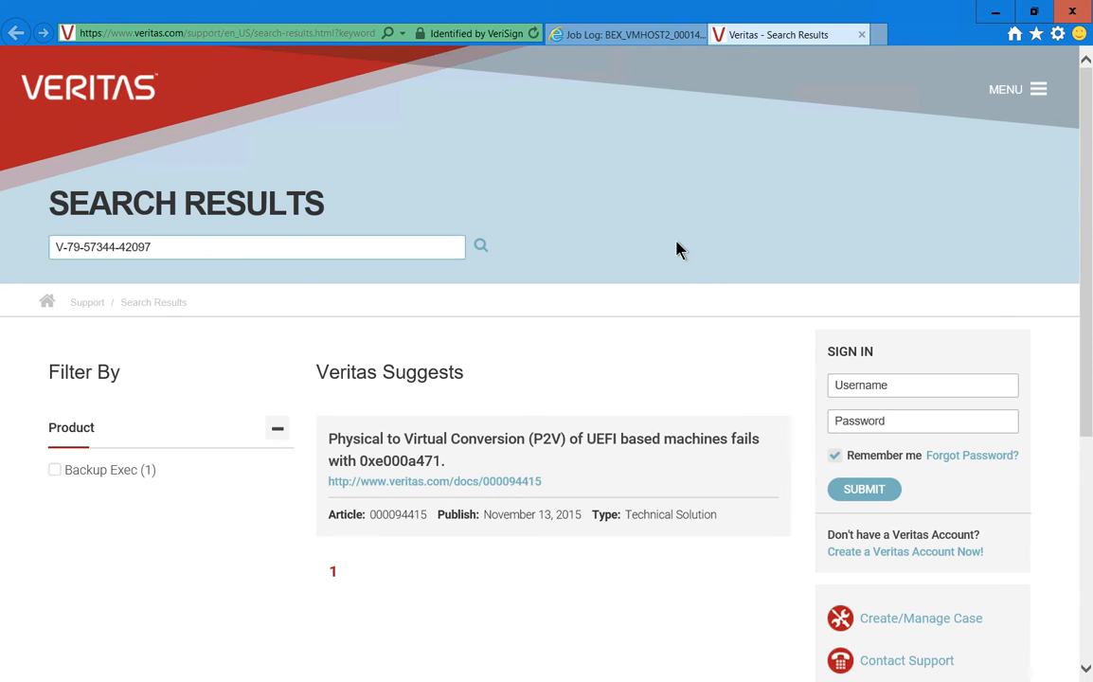
mouse_move(422, 450)
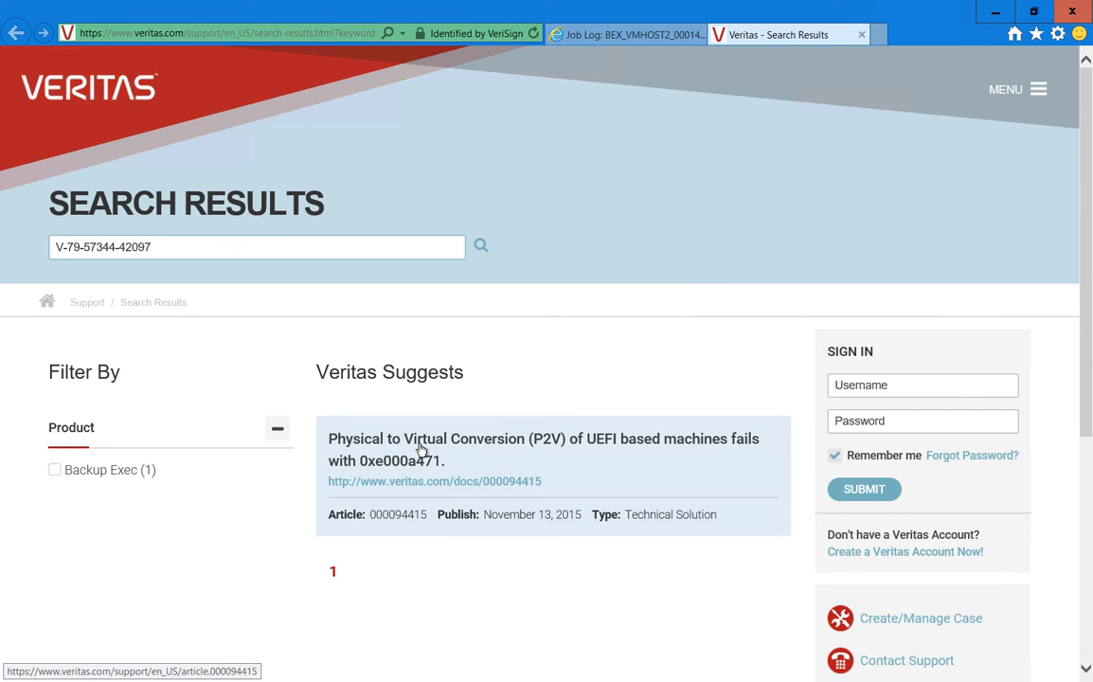
mouse_move(409, 487)
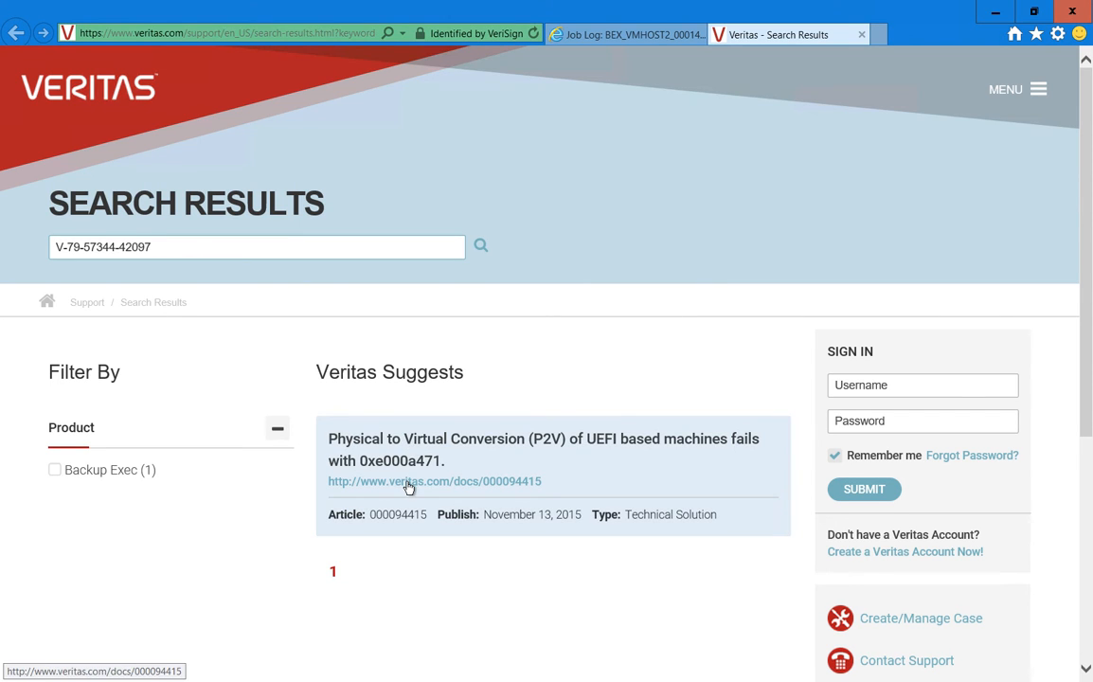
- Open support article 000094415 and scroll to its solution on unsupported UEFI P2V conversion
left_click(435, 482)
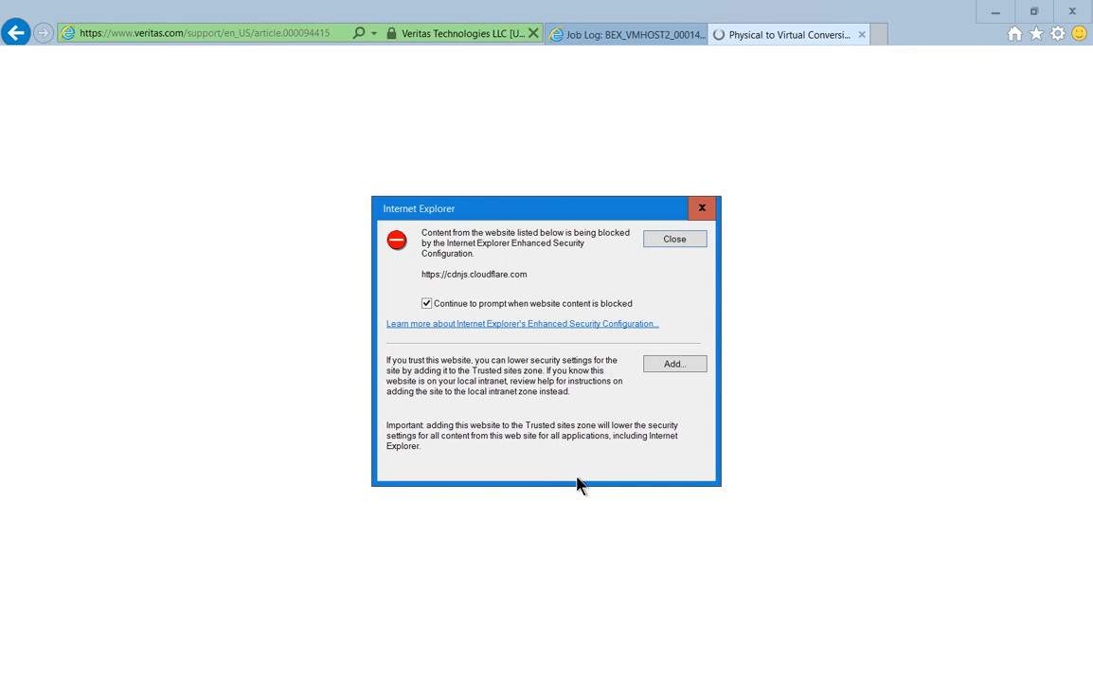
left_click(673, 238)
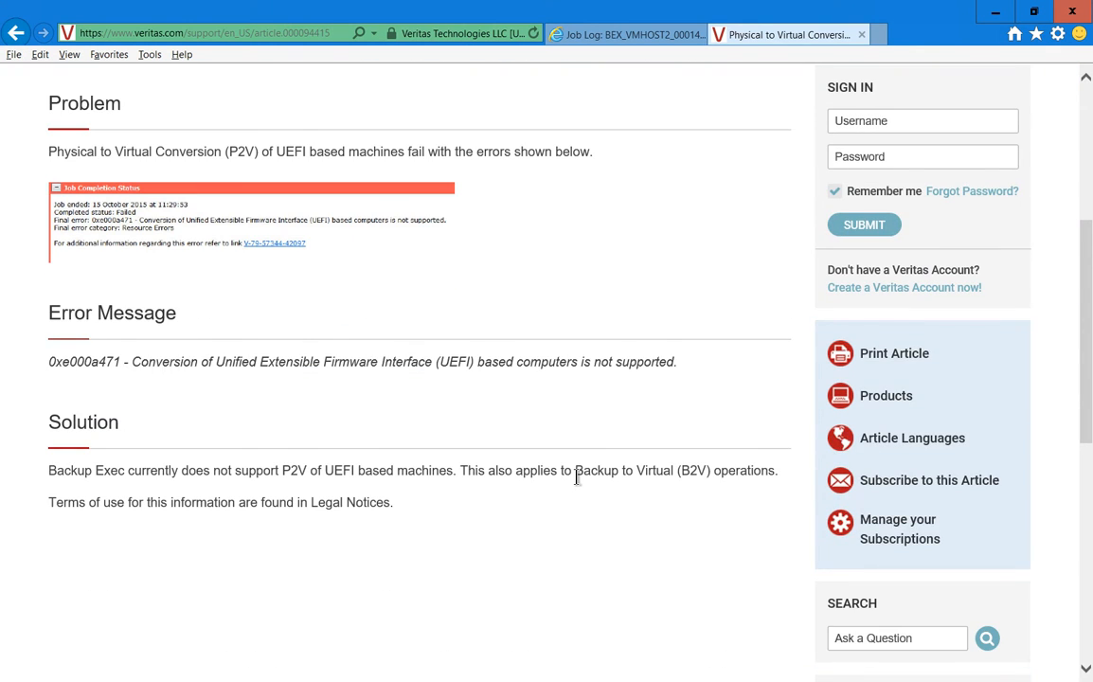
scroll("down", 3)
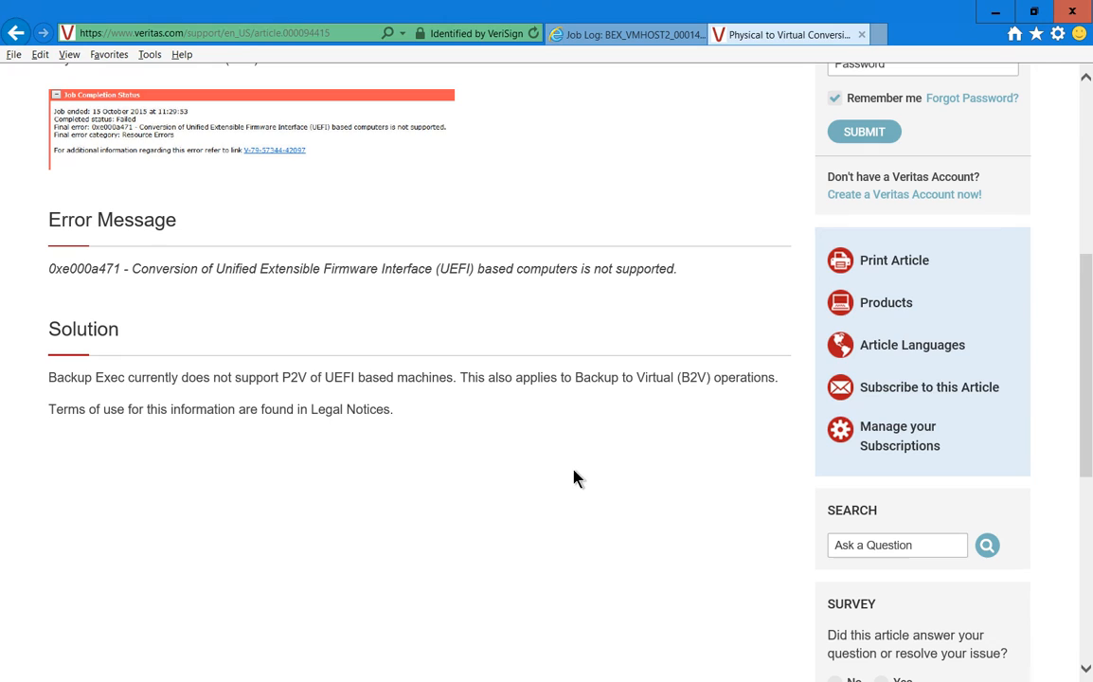
mouse_move(571, 410)
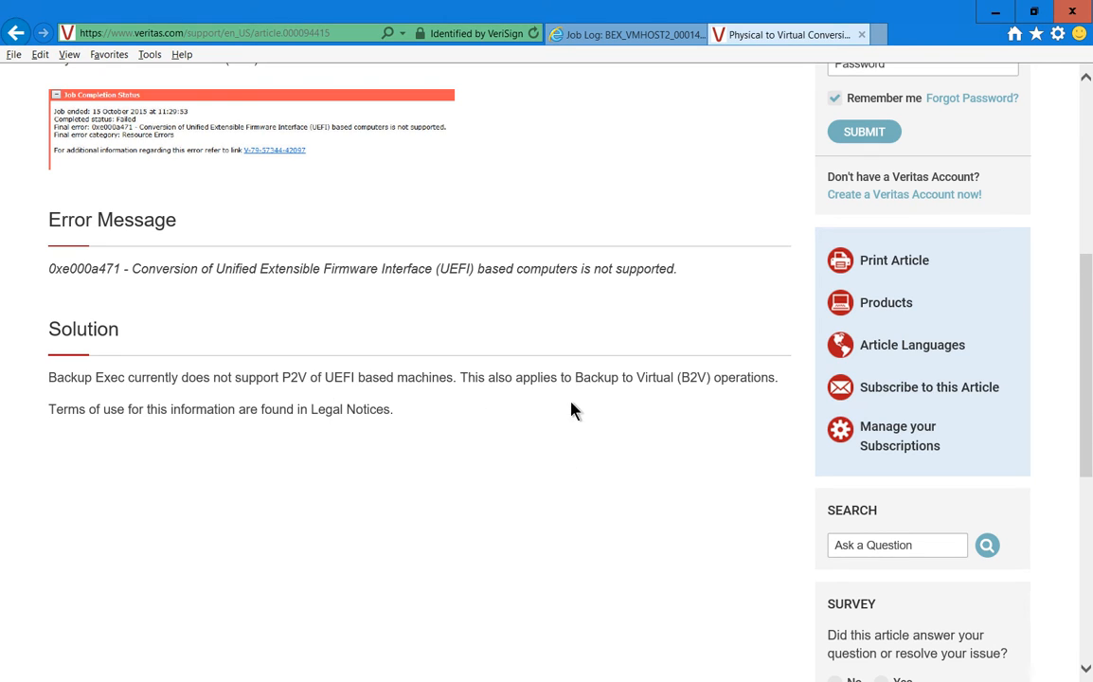
mouse_move(450, 426)
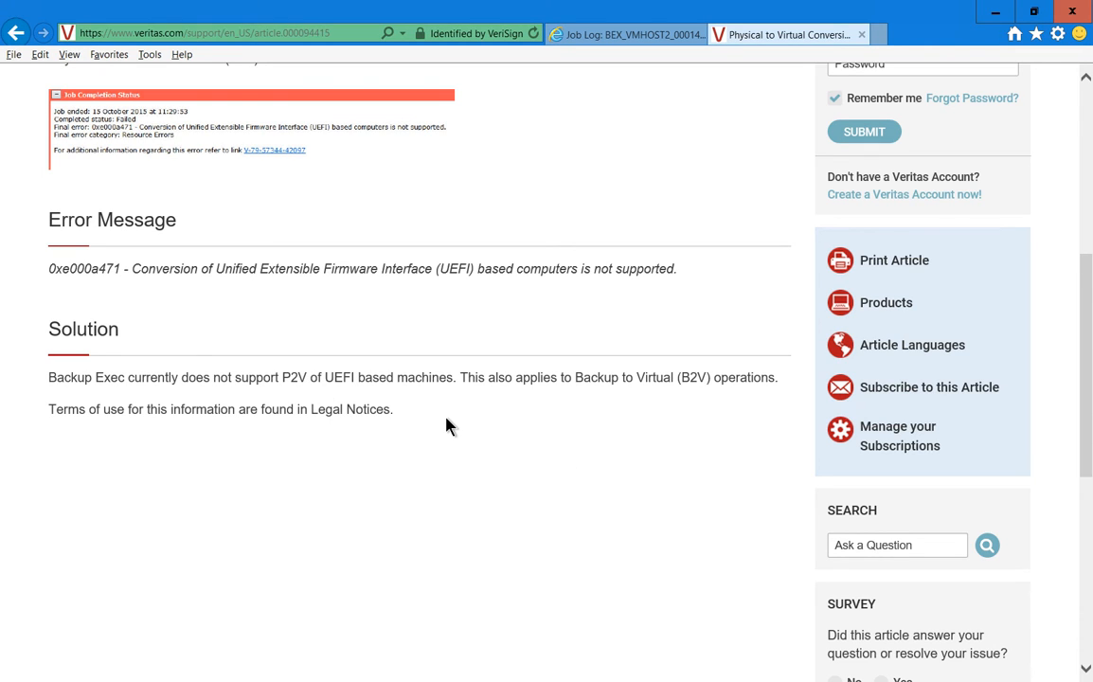
mouse_move(343, 409)
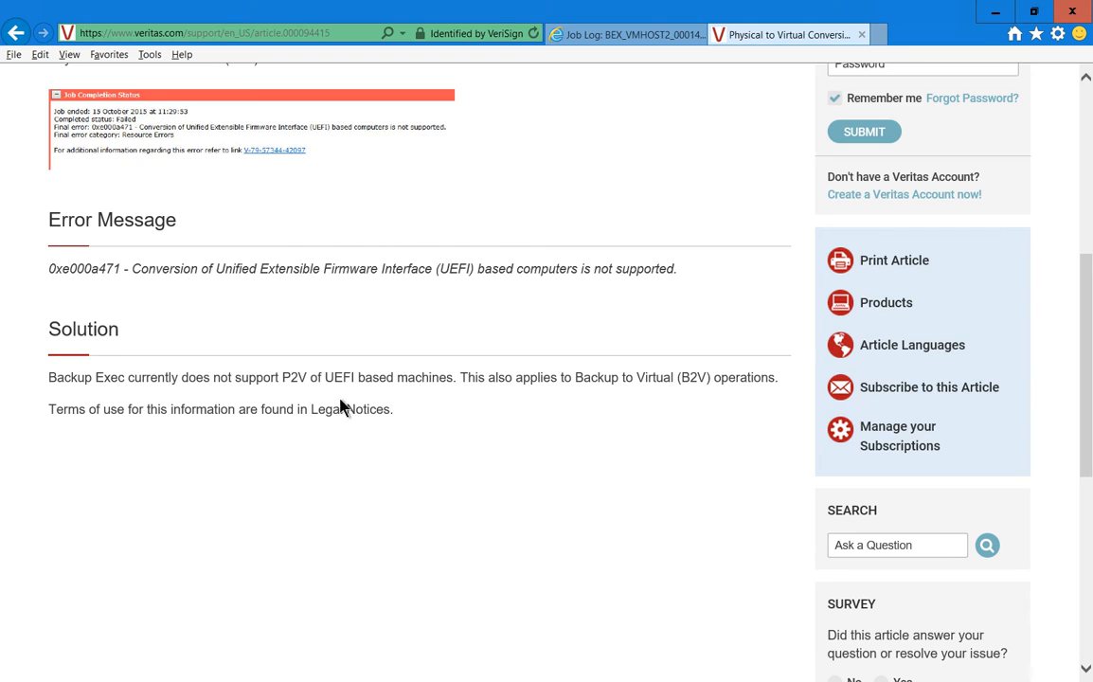
mouse_move(280, 389)
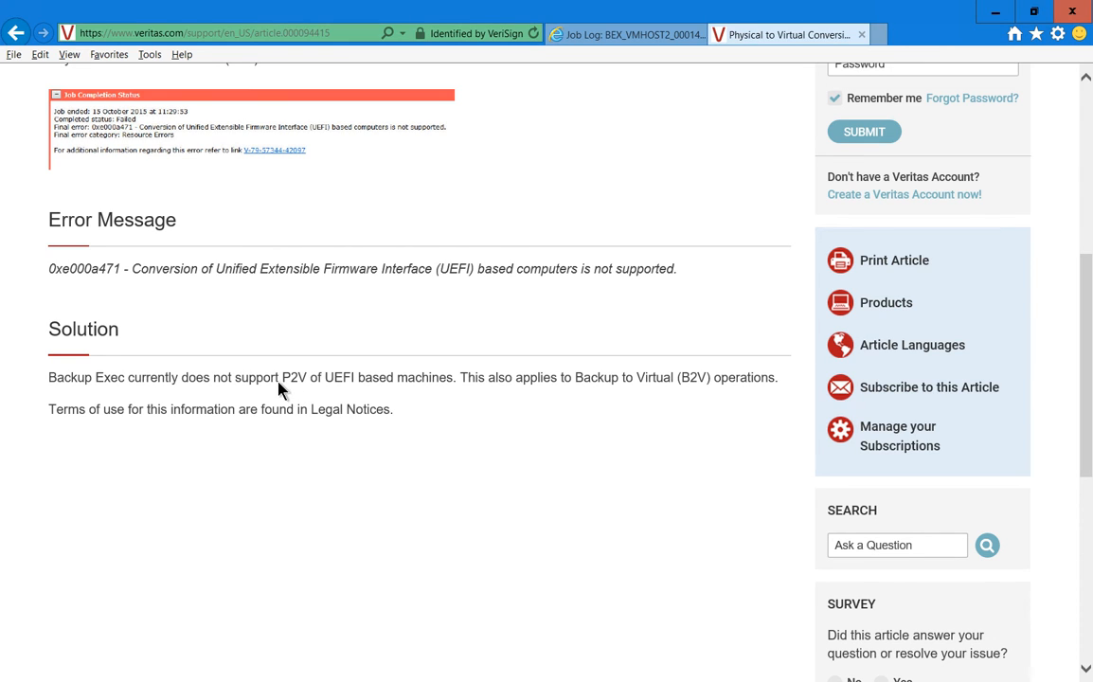
mouse_move(606, 411)
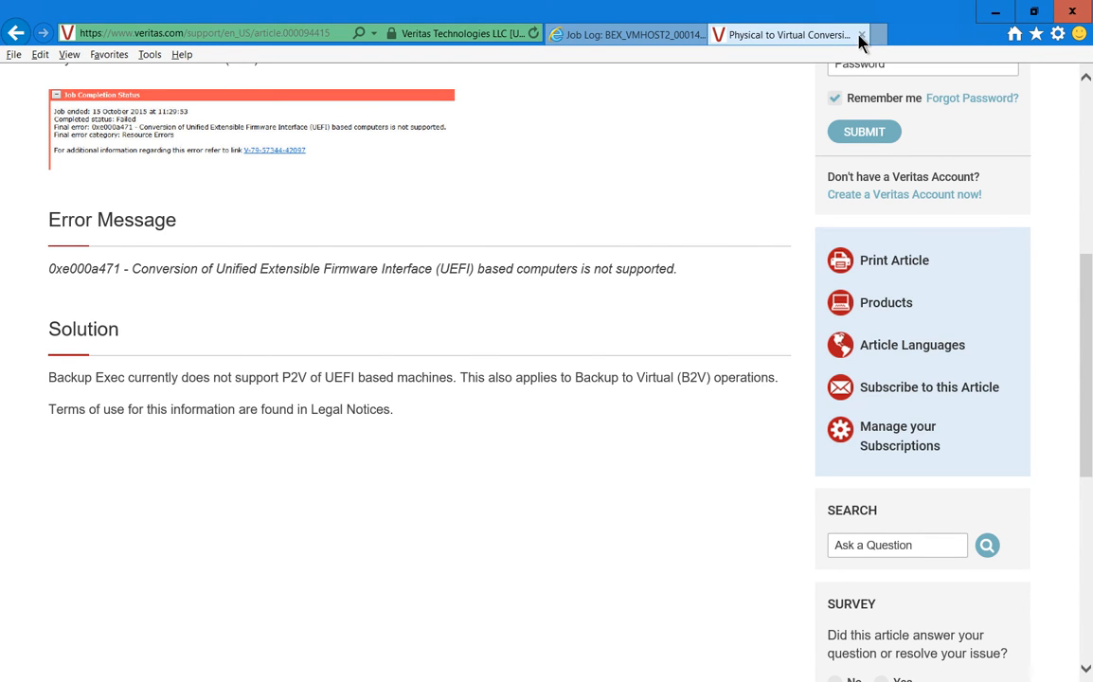
- Close the article tab to return to the Job Monitor showing error E000A471
left_click(860, 35)
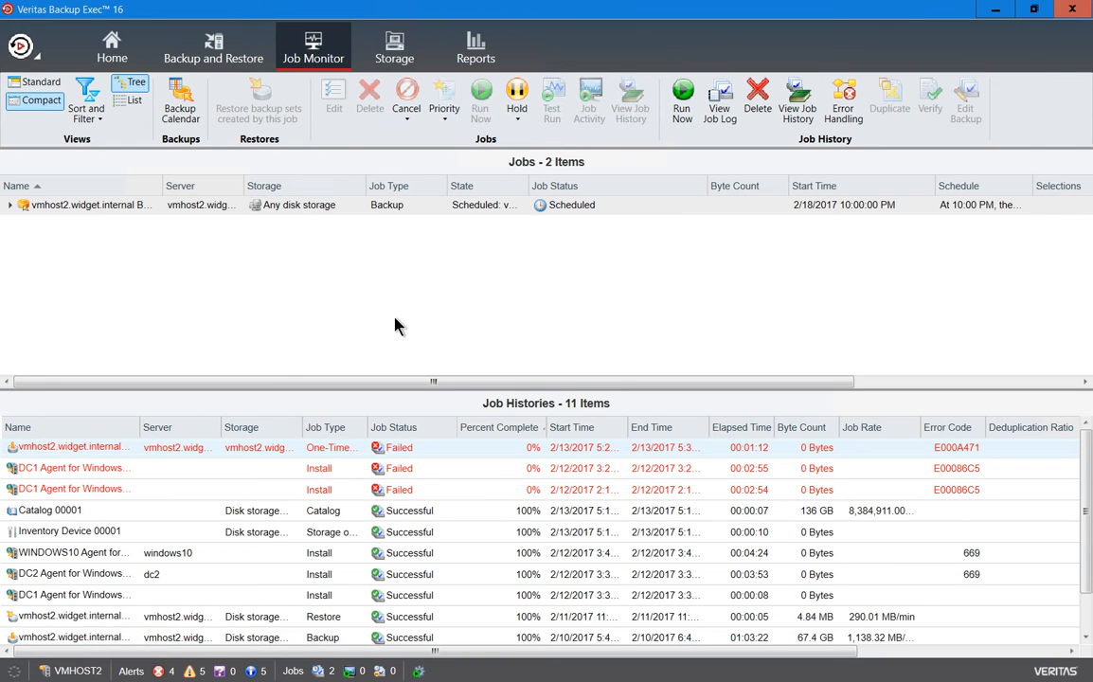
mouse_move(436, 481)
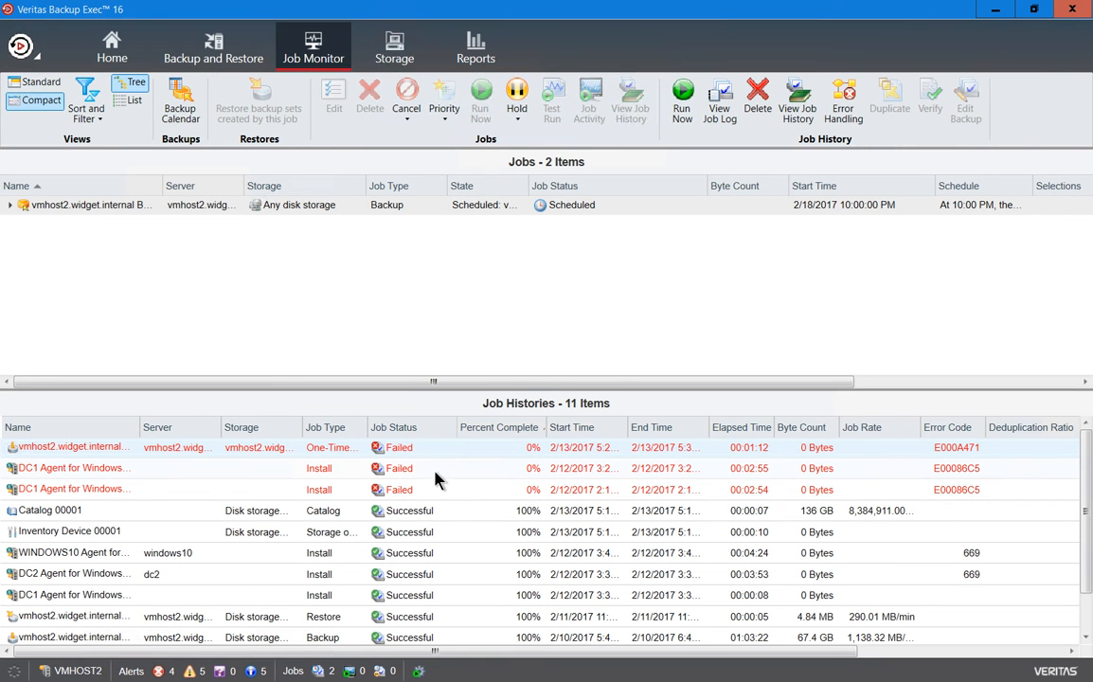
- Open the failed DC1 Agent for Windows Installation 00002 job log and maximize it
double_click(73, 468)
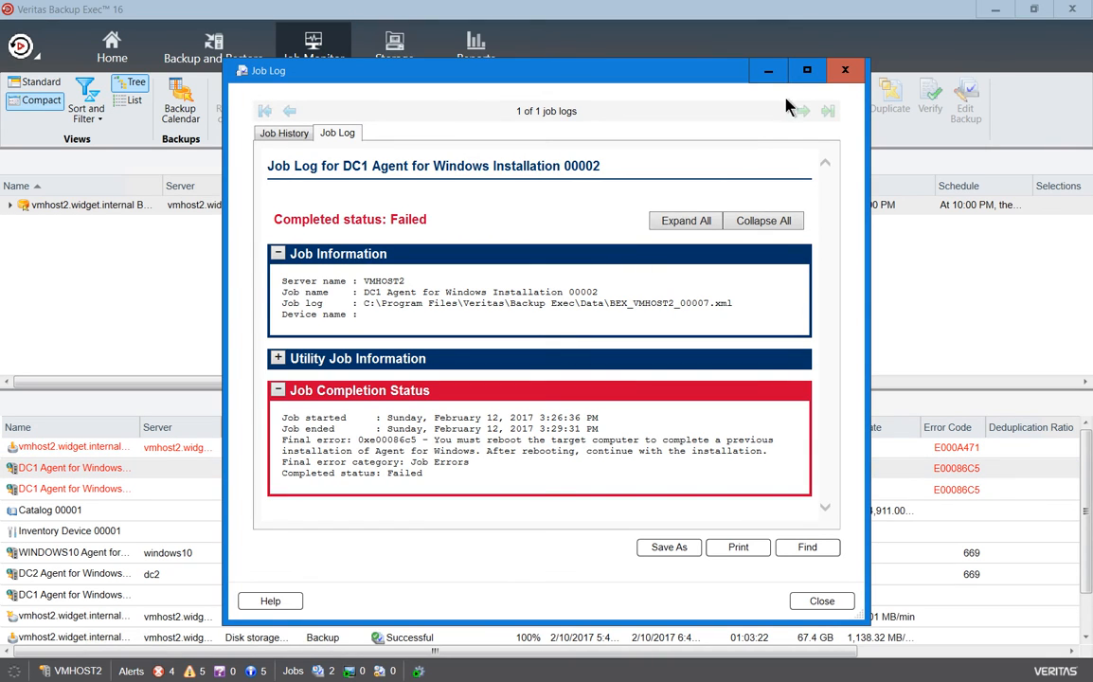
left_click(806, 70)
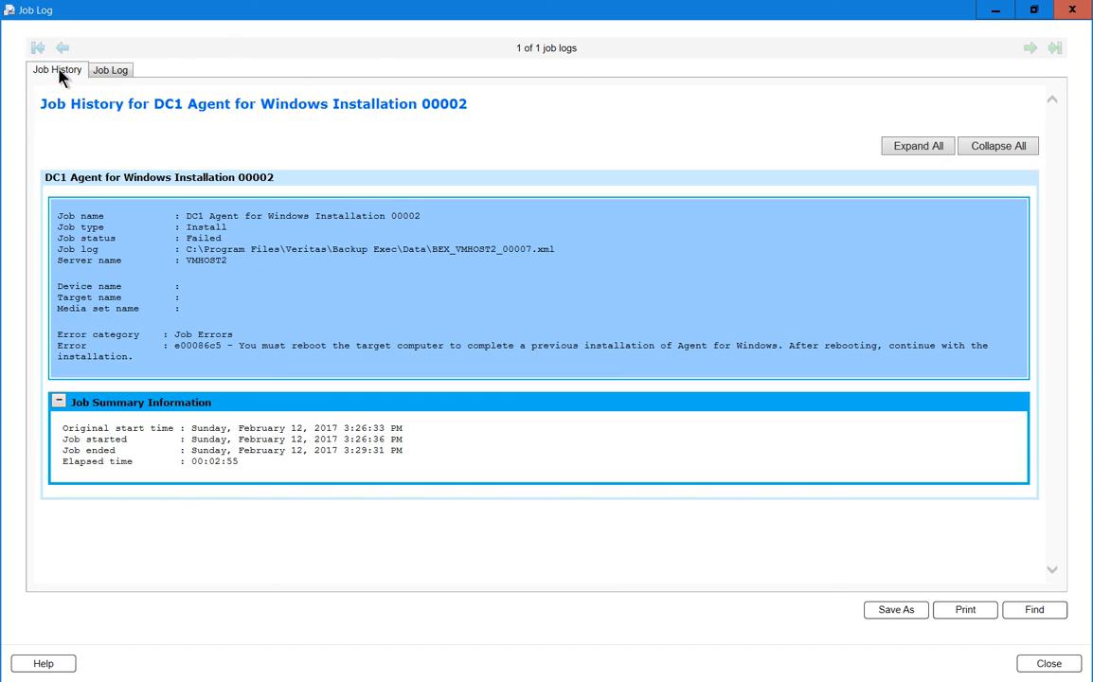
mouse_move(898, 171)
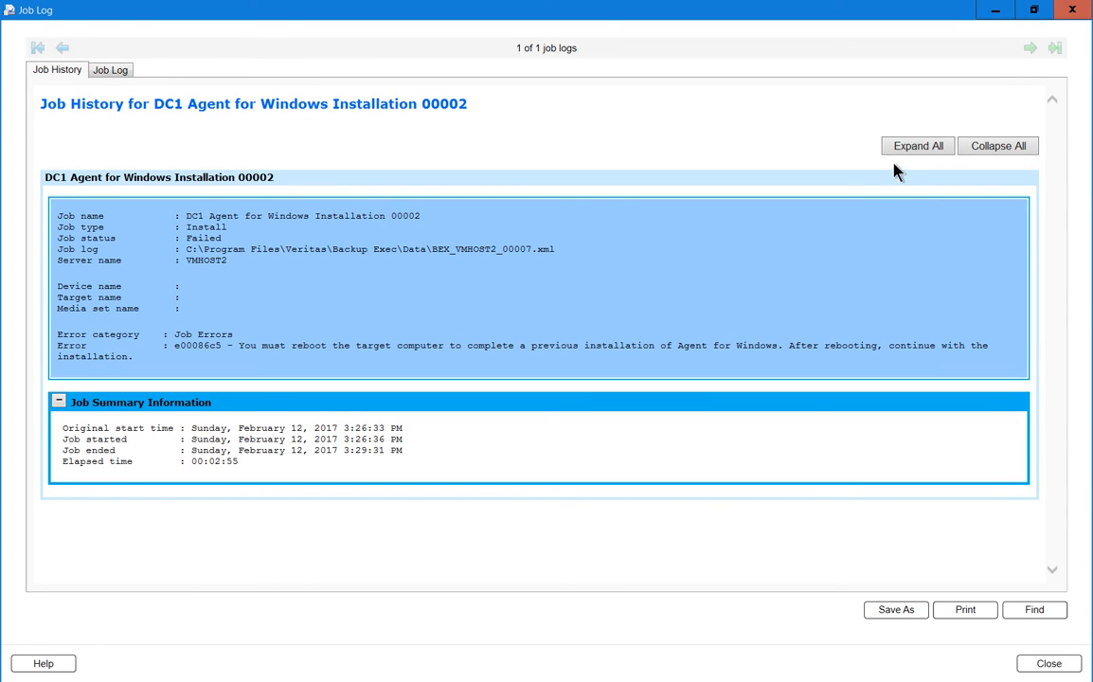
mouse_move(677, 388)
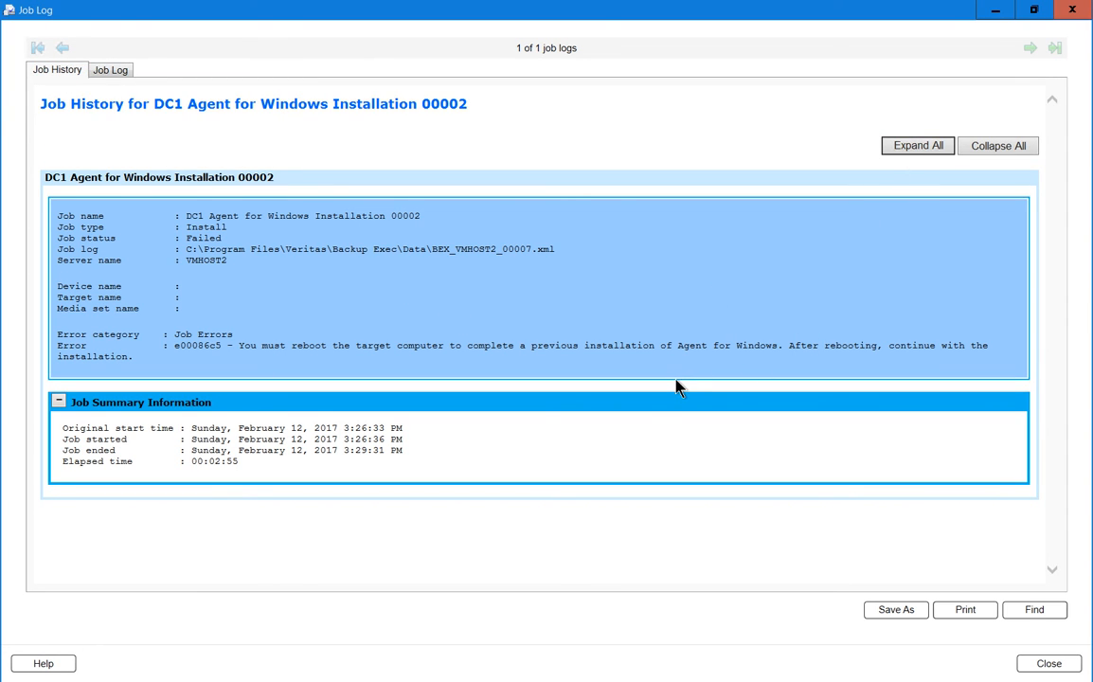
mouse_move(273, 329)
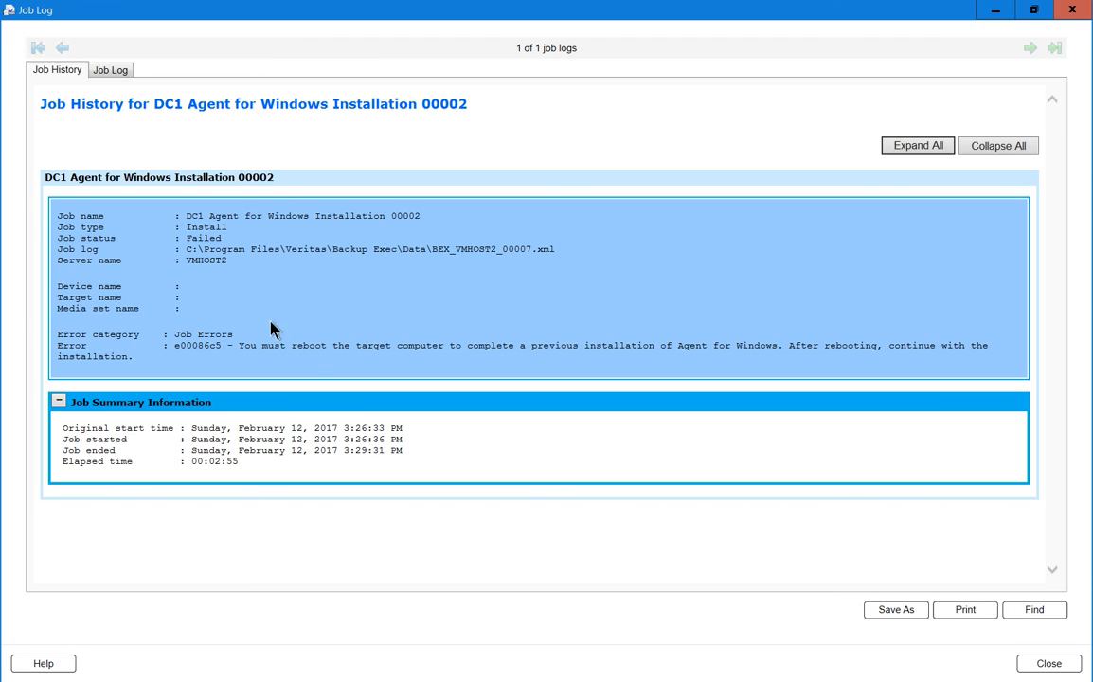
mouse_move(190, 357)
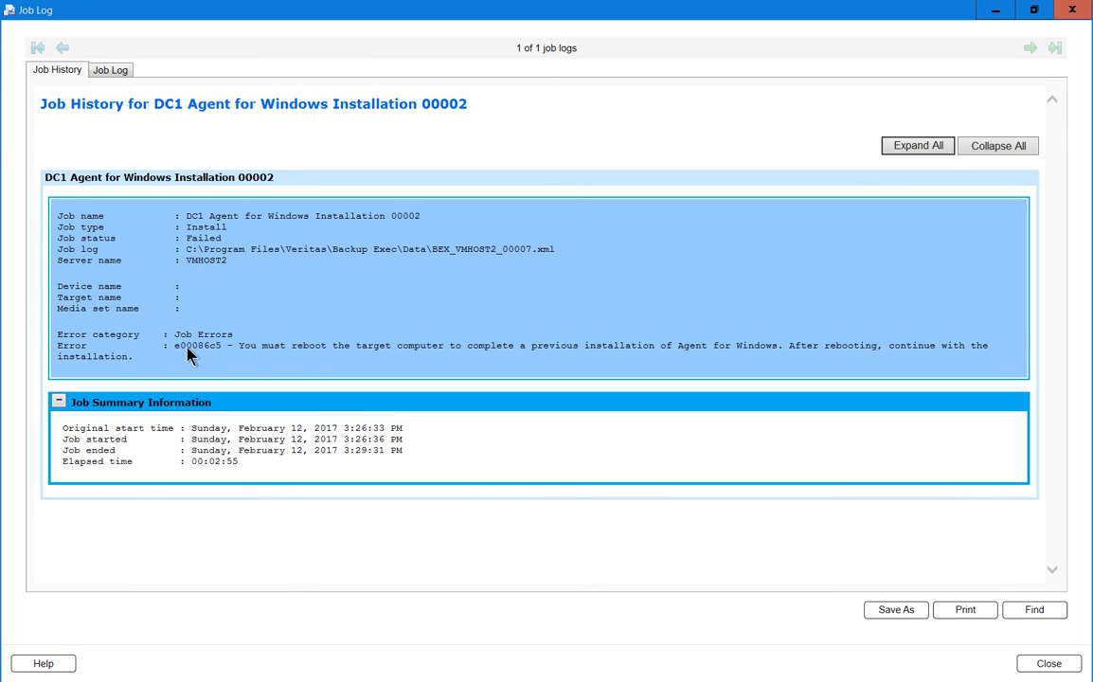
mouse_move(232, 363)
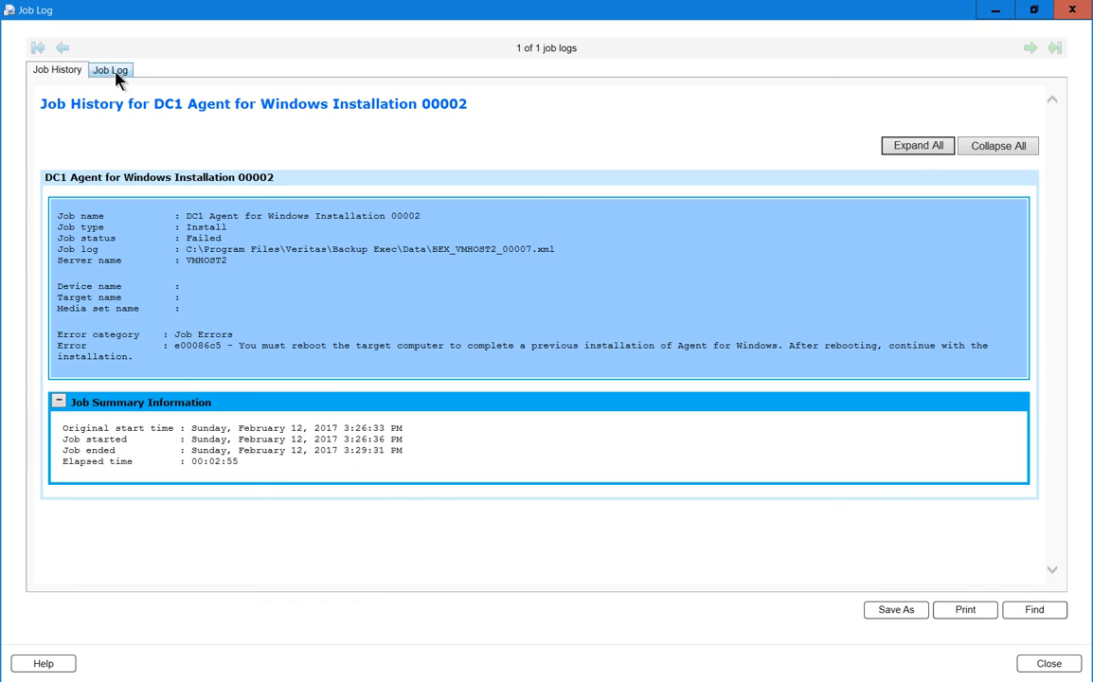
left_click(111, 69)
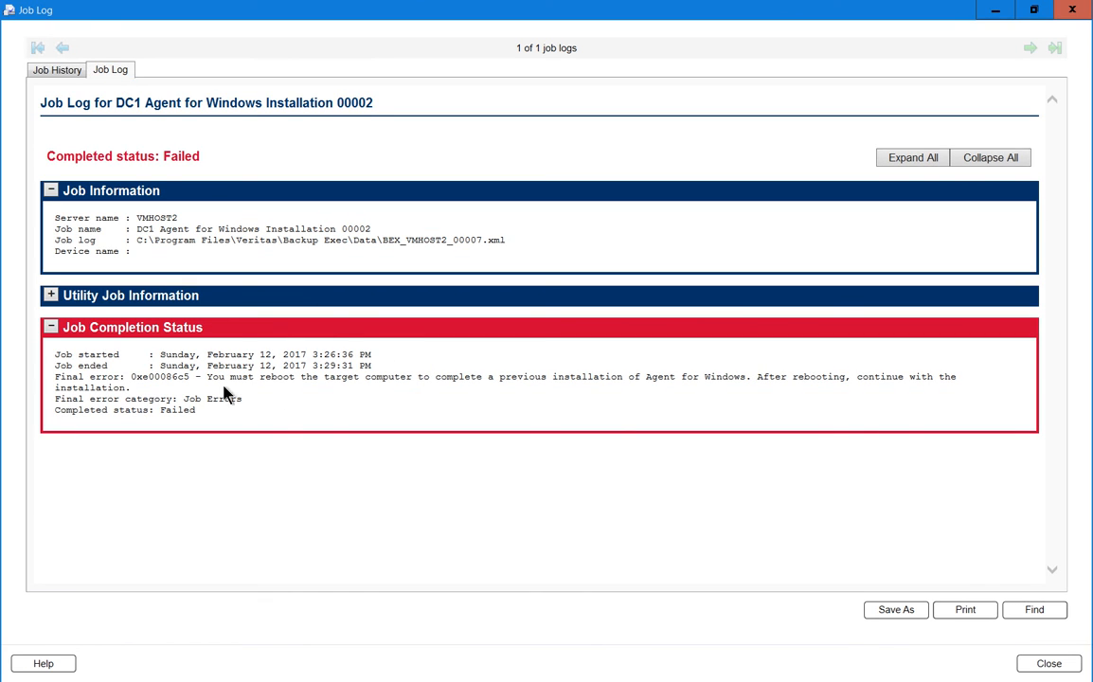
mouse_move(352, 398)
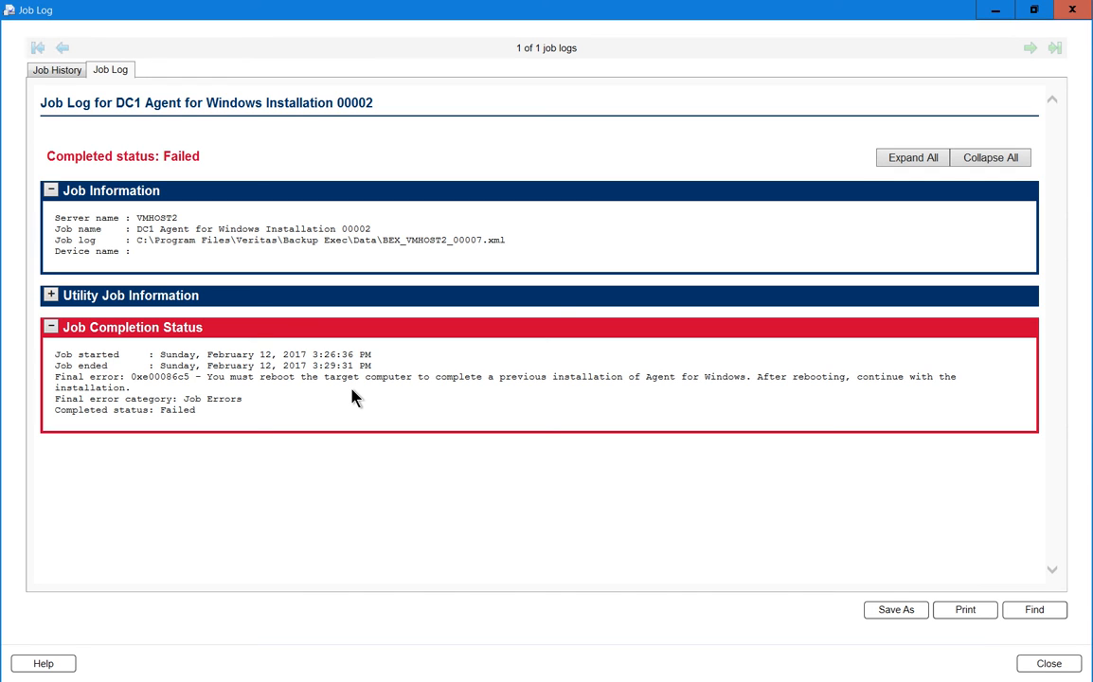
left_click(57, 70)
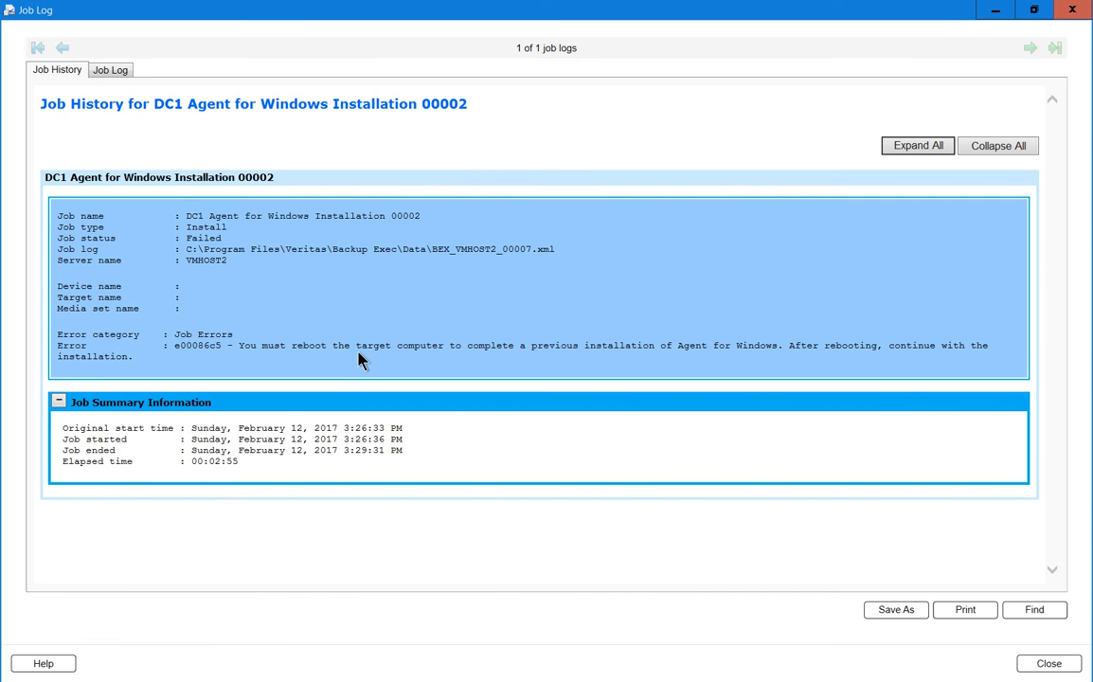
mouse_move(302, 272)
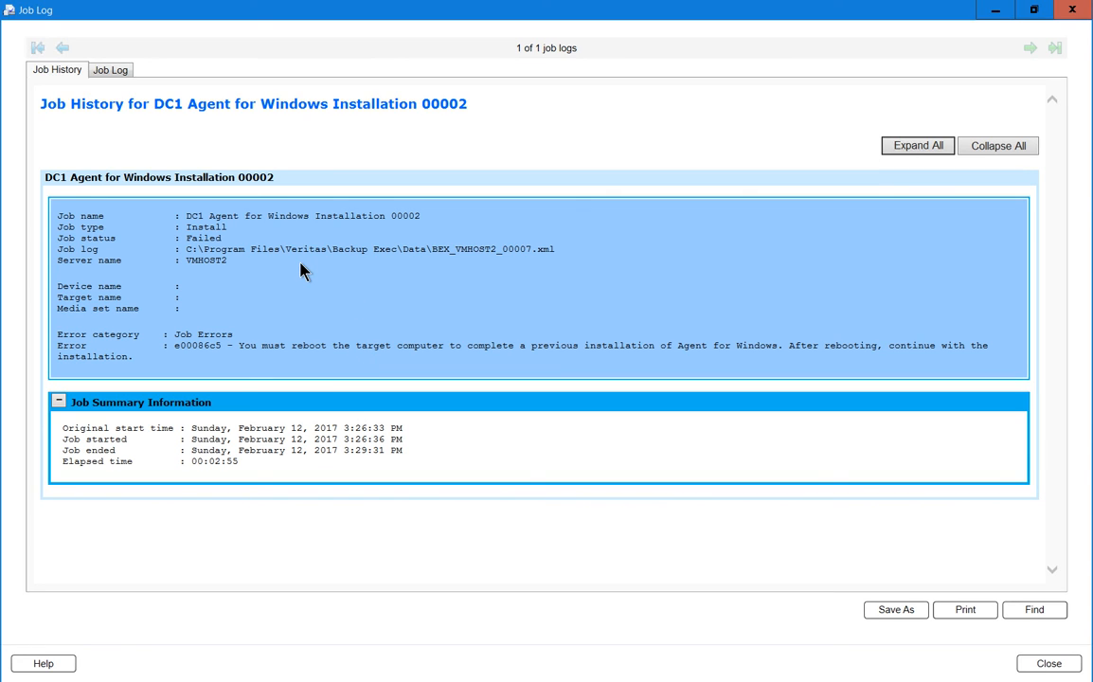
mouse_move(351, 414)
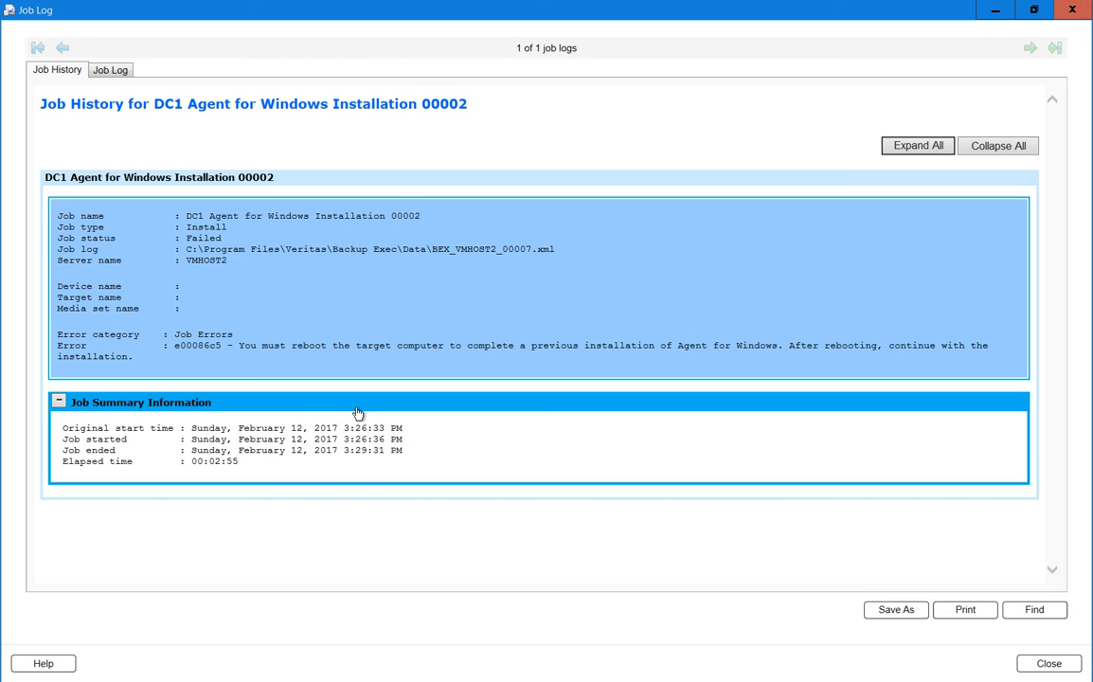
mouse_move(772, 617)
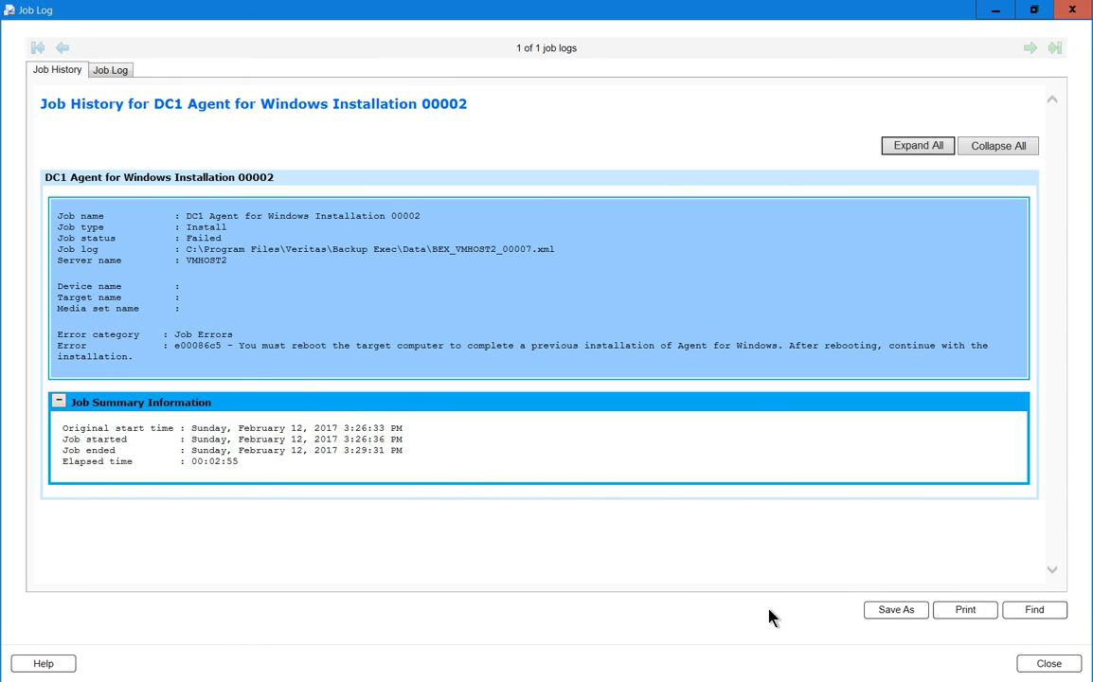
mouse_move(990, 672)
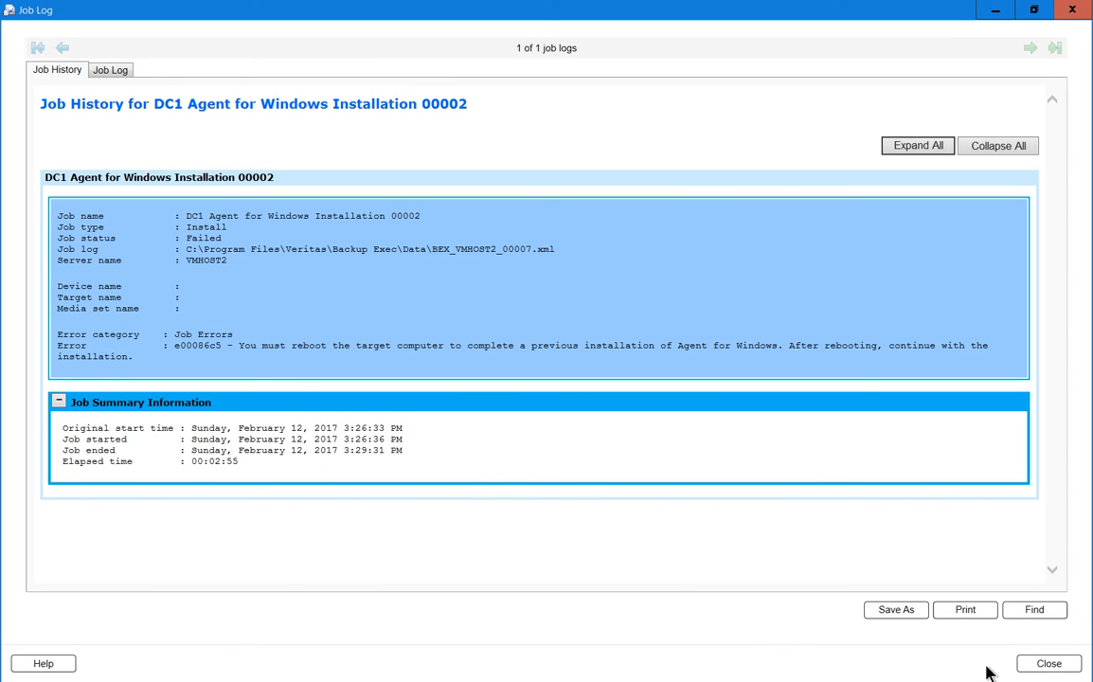